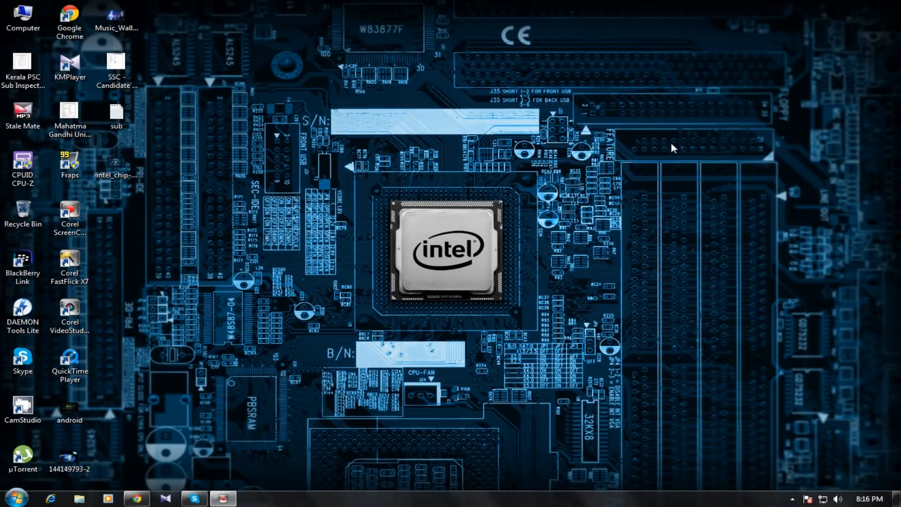
mouse_move(651, 150)
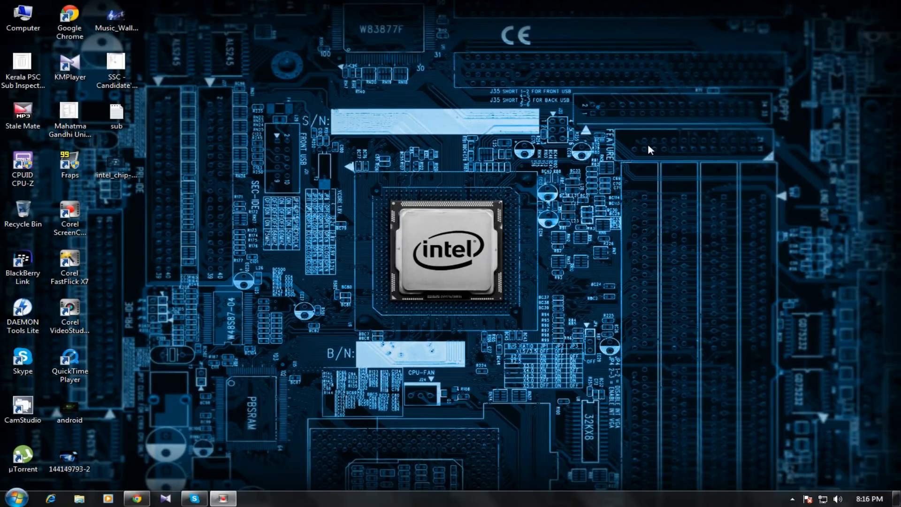
mouse_move(516, 209)
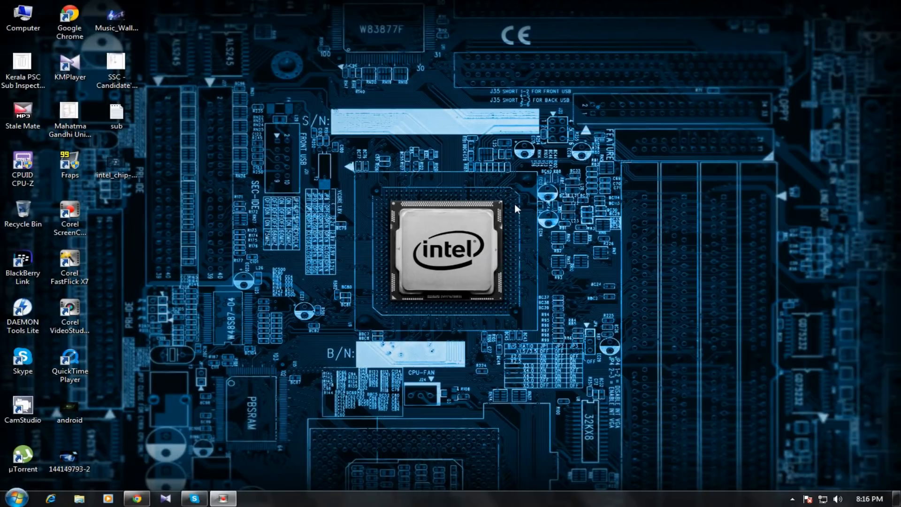
mouse_move(396, 160)
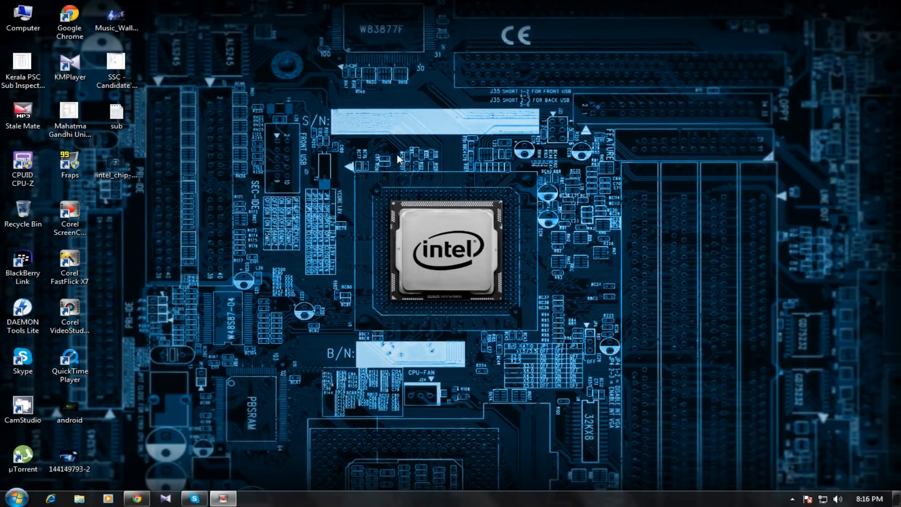
mouse_move(327, 170)
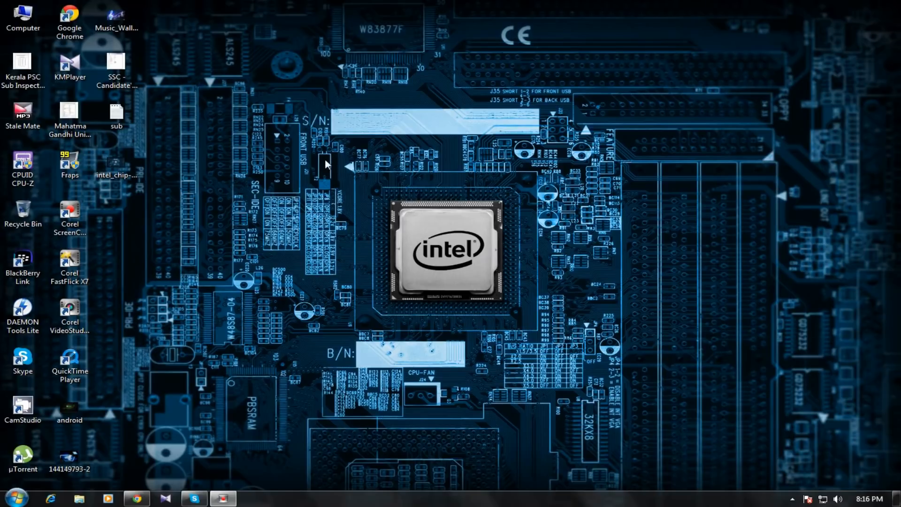
mouse_move(342, 181)
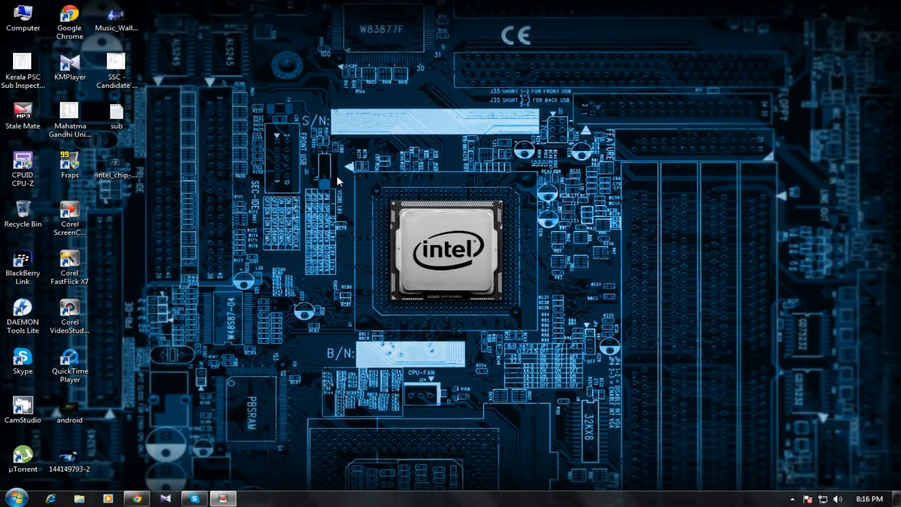
- Open Advanced settings from Screen resolution to view the Intel 82945G Express adapter properties
right_click(340, 181)
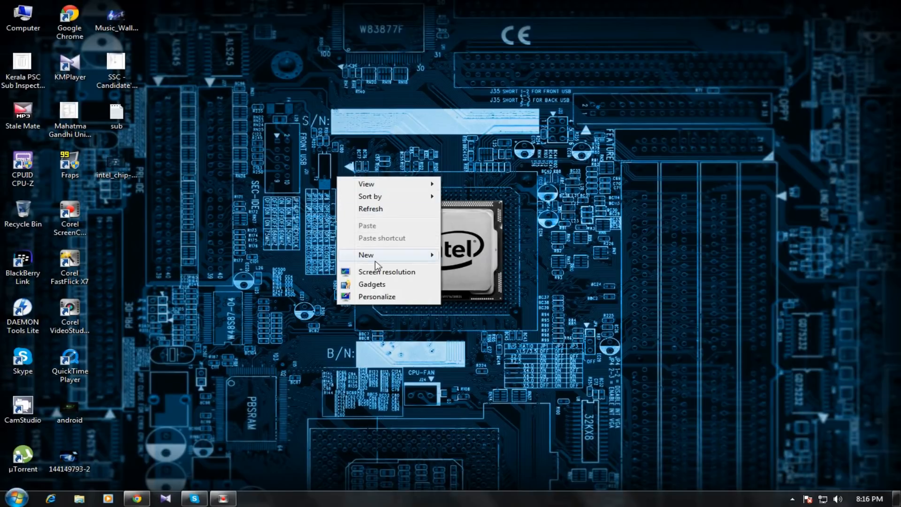
click(388, 272)
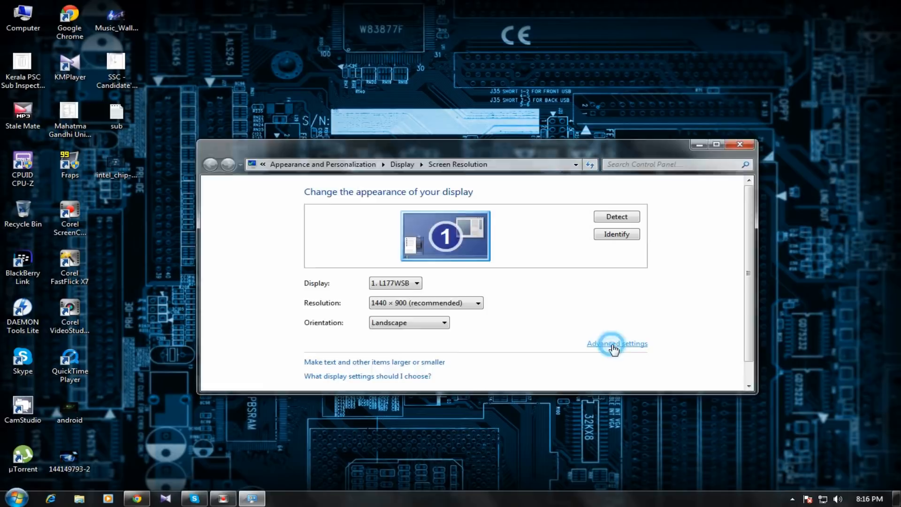
click(617, 344)
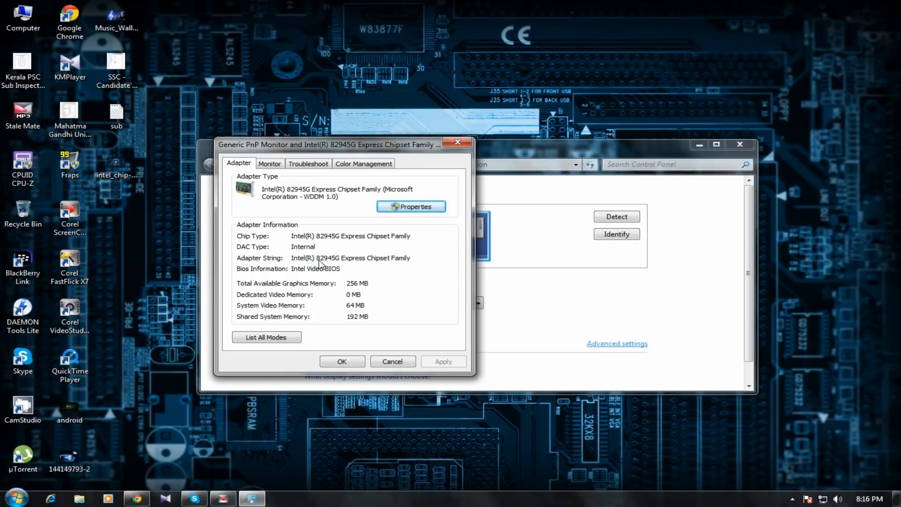
mouse_move(337, 265)
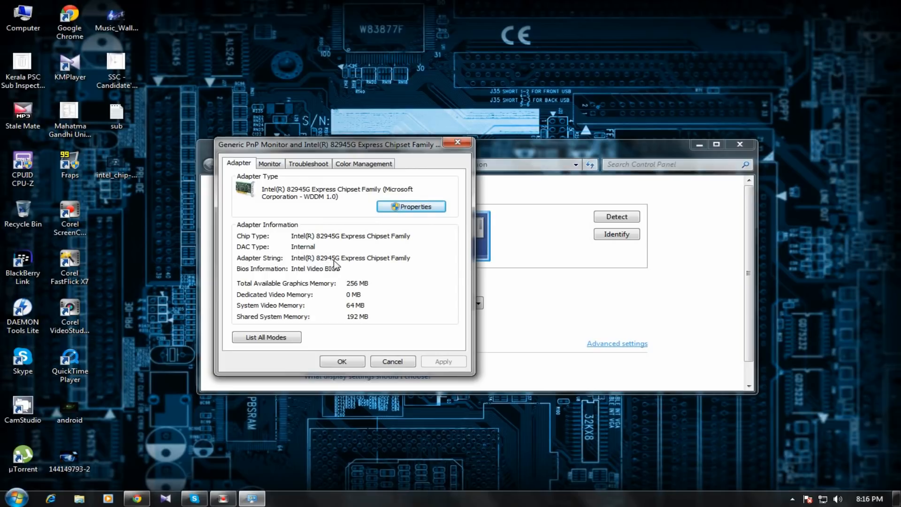
mouse_move(397, 238)
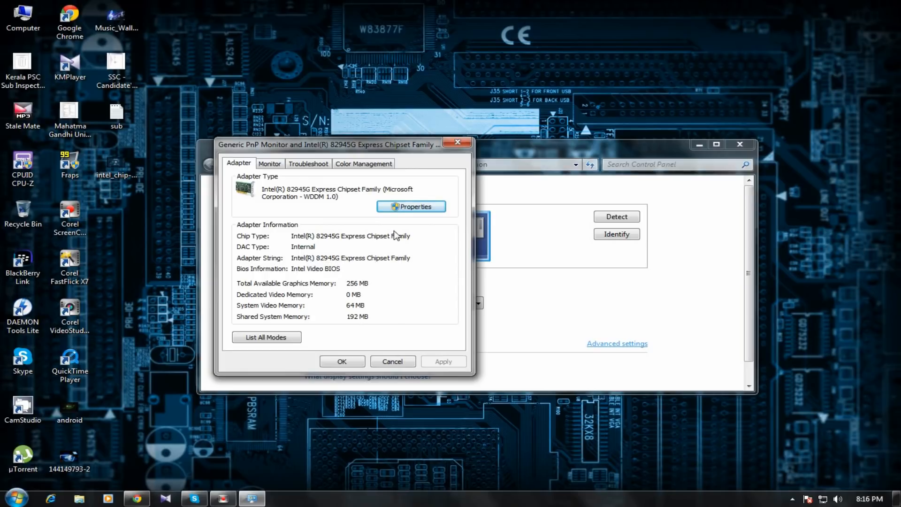
mouse_move(415, 267)
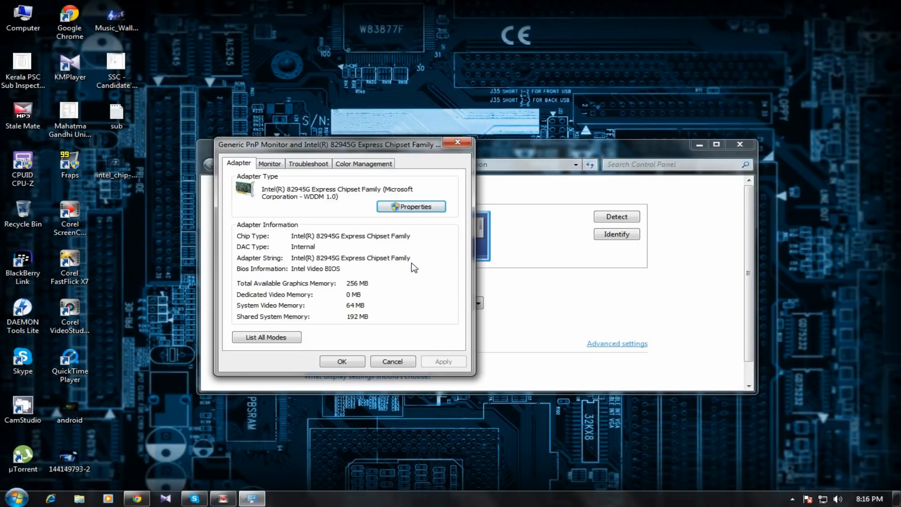
mouse_move(287, 207)
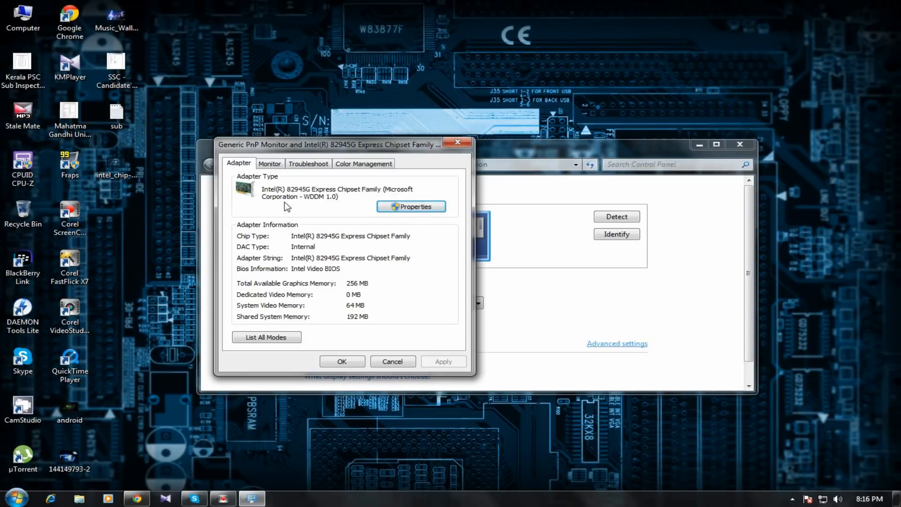
mouse_move(366, 263)
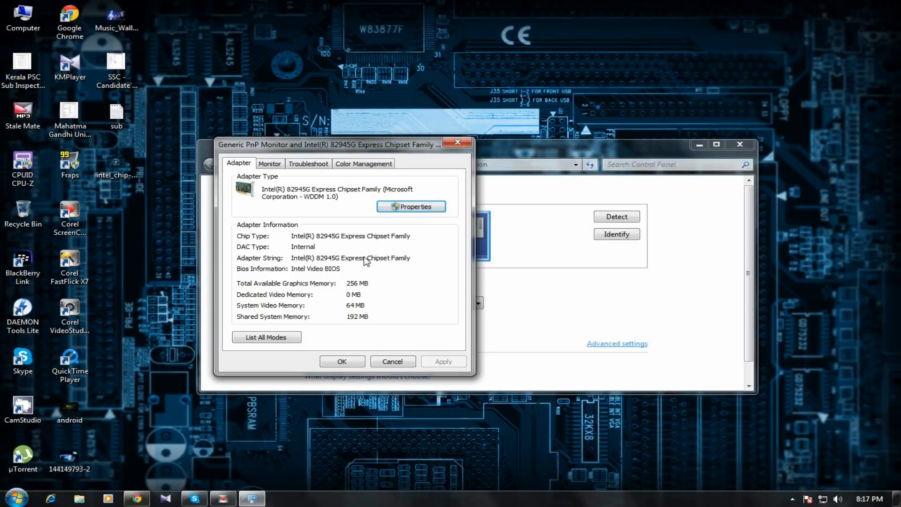
mouse_move(376, 251)
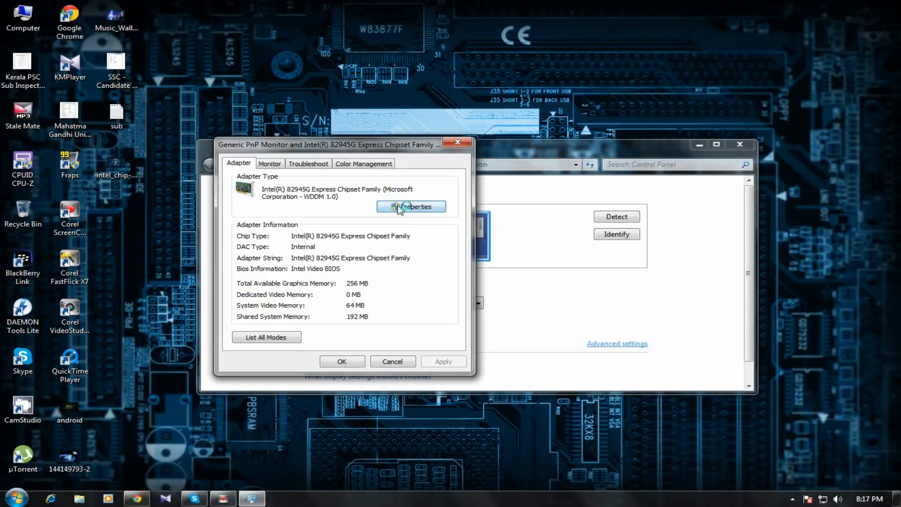
- Check the Intel driver version 8.15.10.1749 (5/6/2009) on the Driver tab, then close the dialogs
click(411, 206)
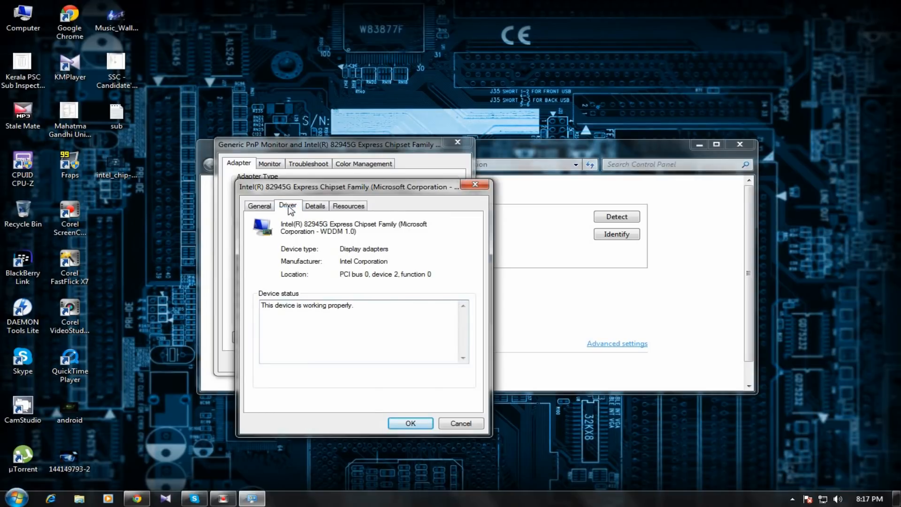
click(288, 206)
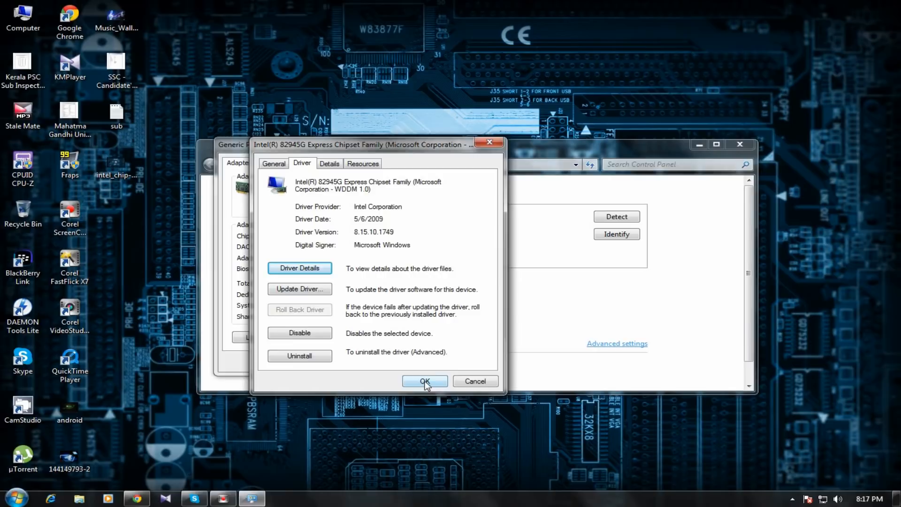
click(425, 381)
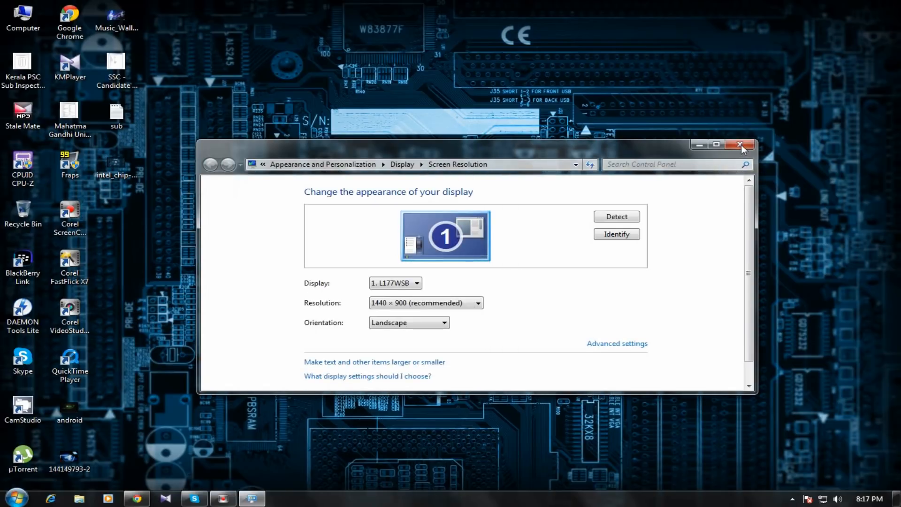
- Close the Screen Resolution window to return to the desktop
click(740, 145)
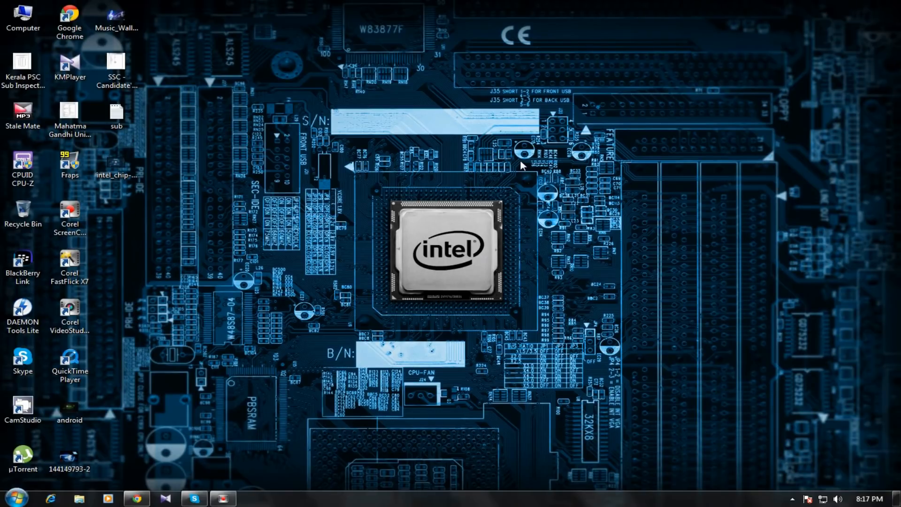
mouse_move(457, 180)
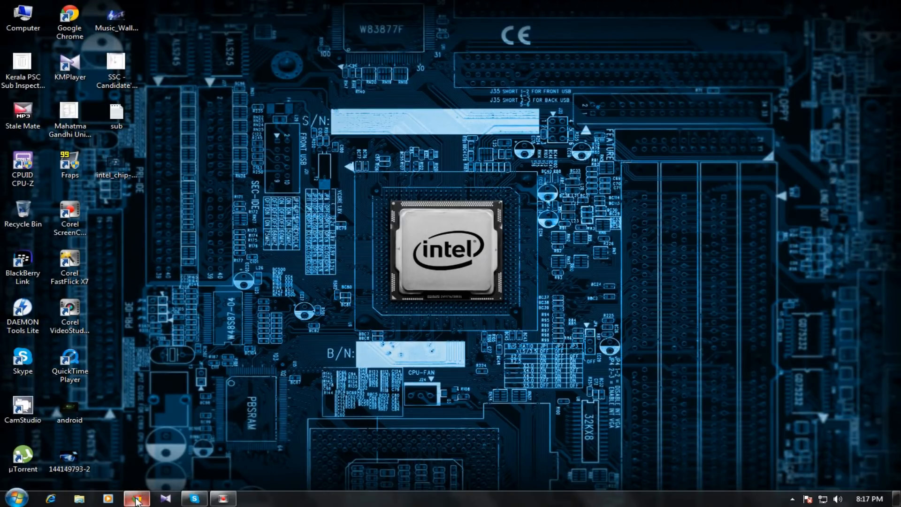
- Start the CPU-Z 1.70 download from FileHippo in Chrome, then minimise the browser
click(135, 499)
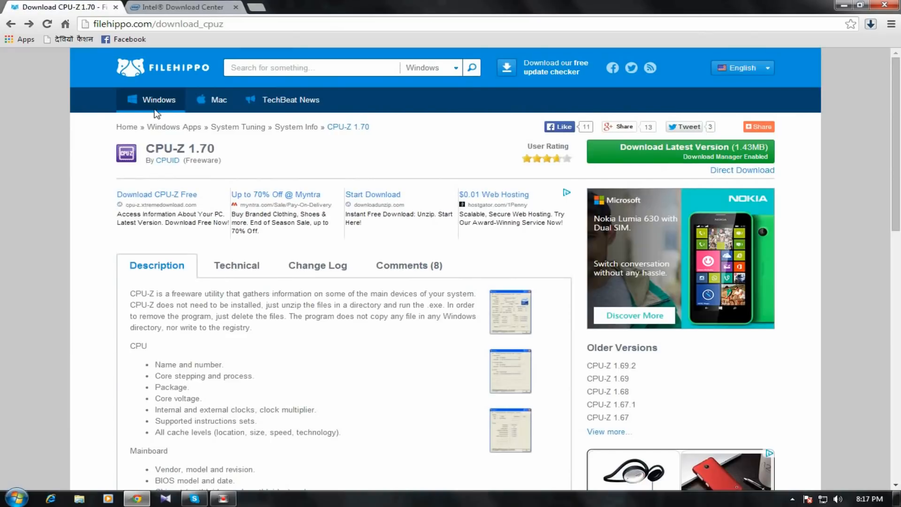
mouse_move(115, 46)
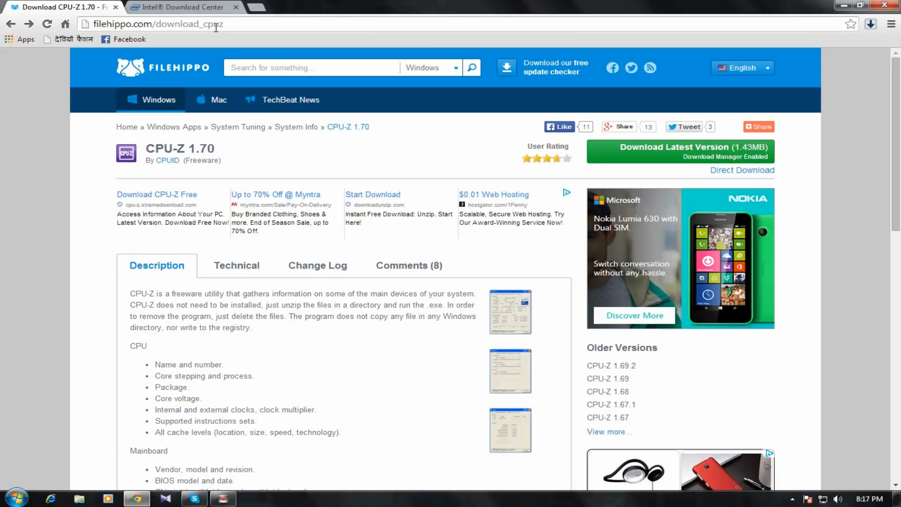
mouse_move(354, 180)
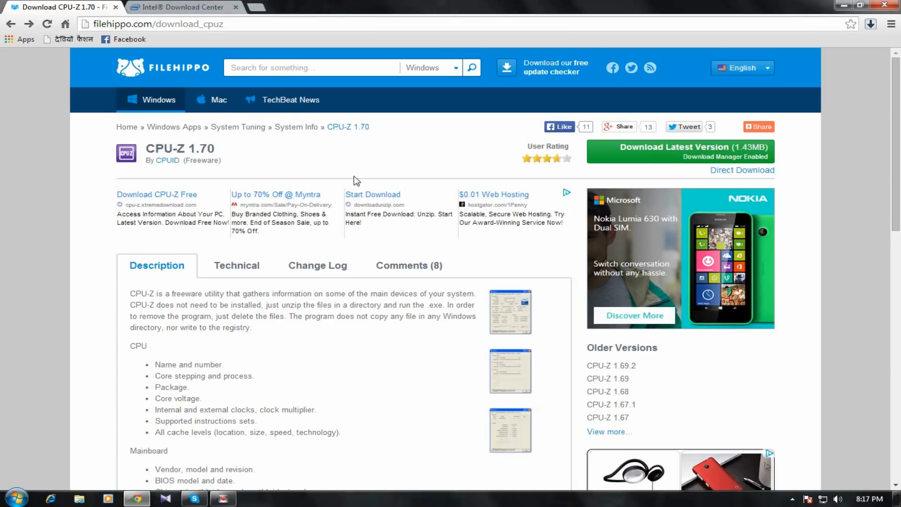
mouse_move(695, 160)
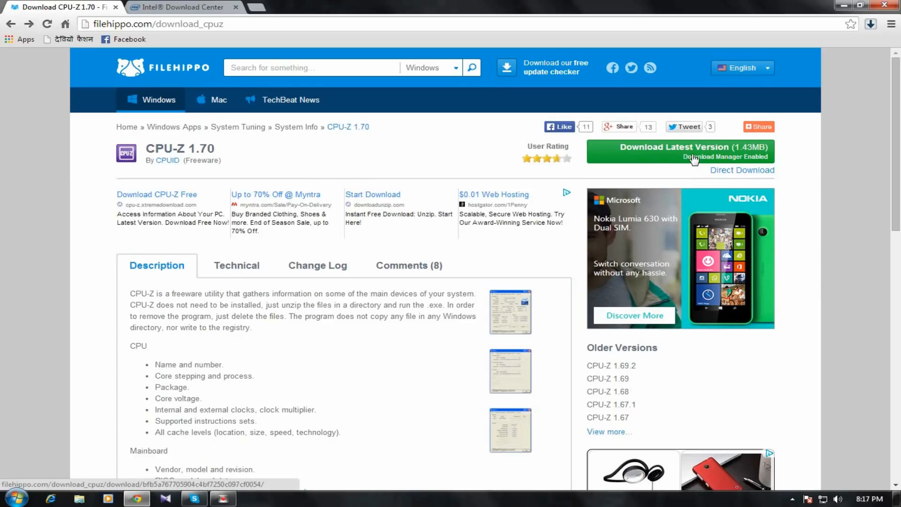
mouse_move(687, 154)
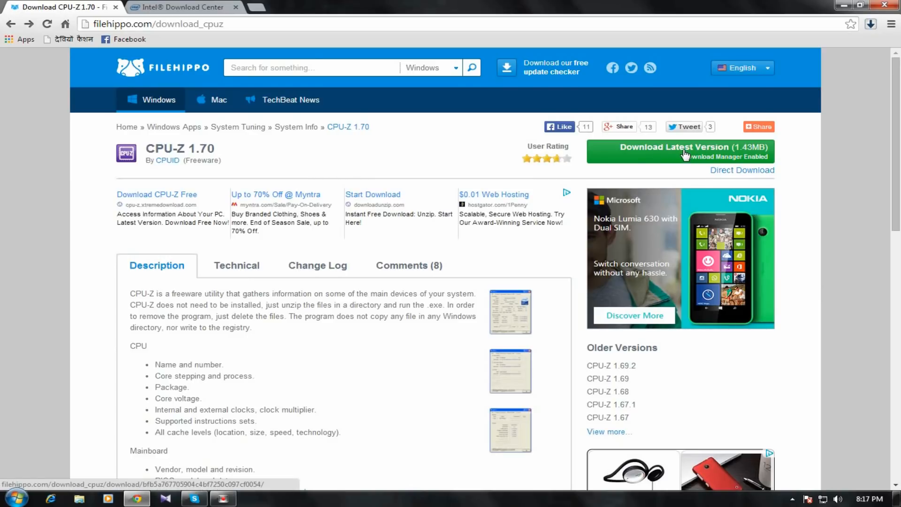
click(686, 152)
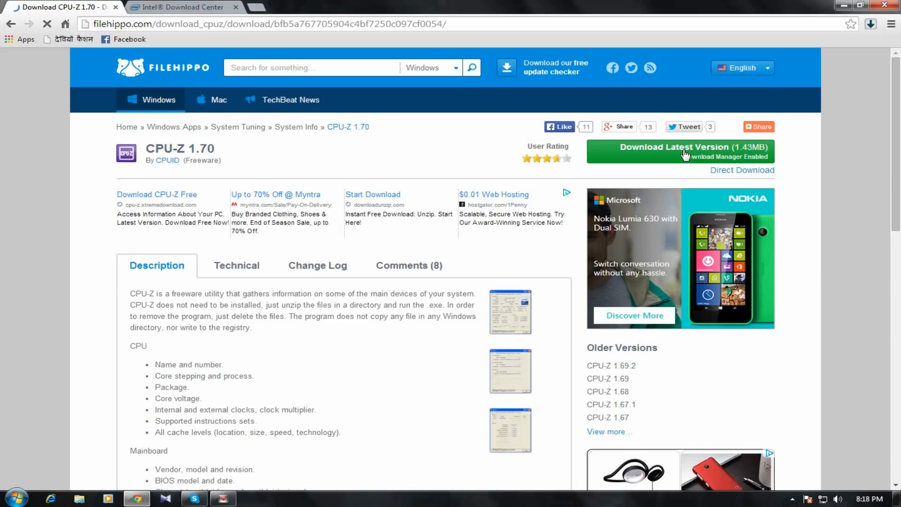
click(685, 151)
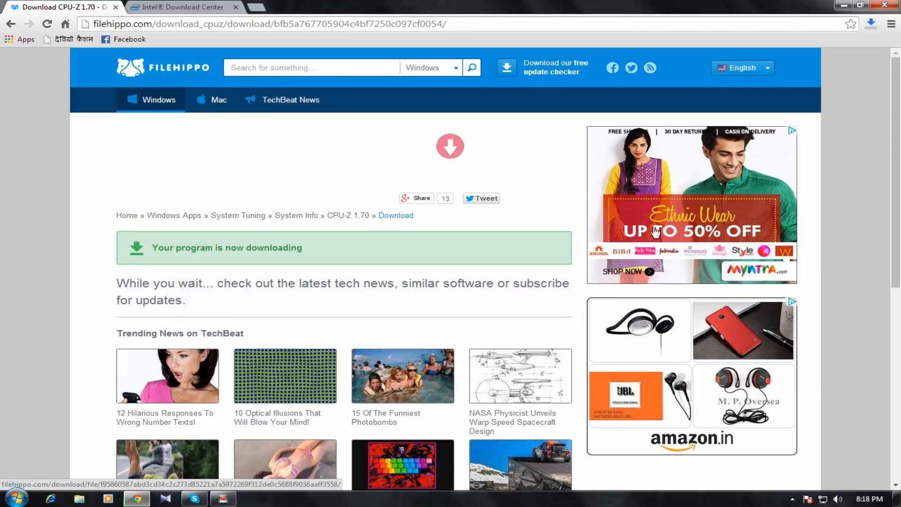
click(871, 24)
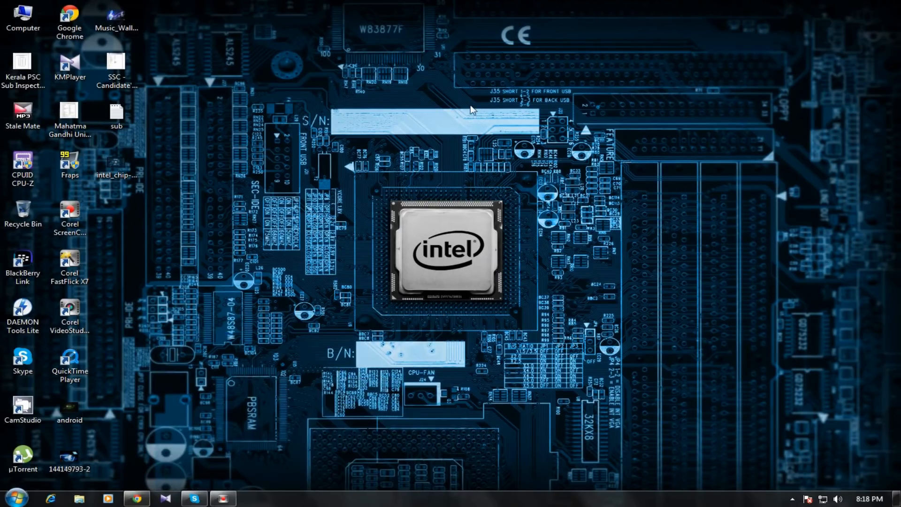
mouse_move(461, 115)
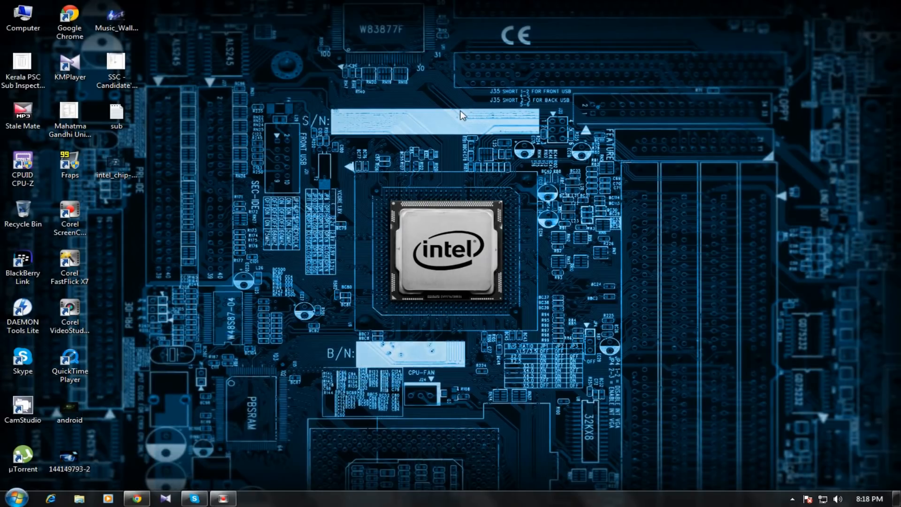
- Refresh the desktop and double-click the CPUID CPU-Z icon to launch it
right_click(463, 115)
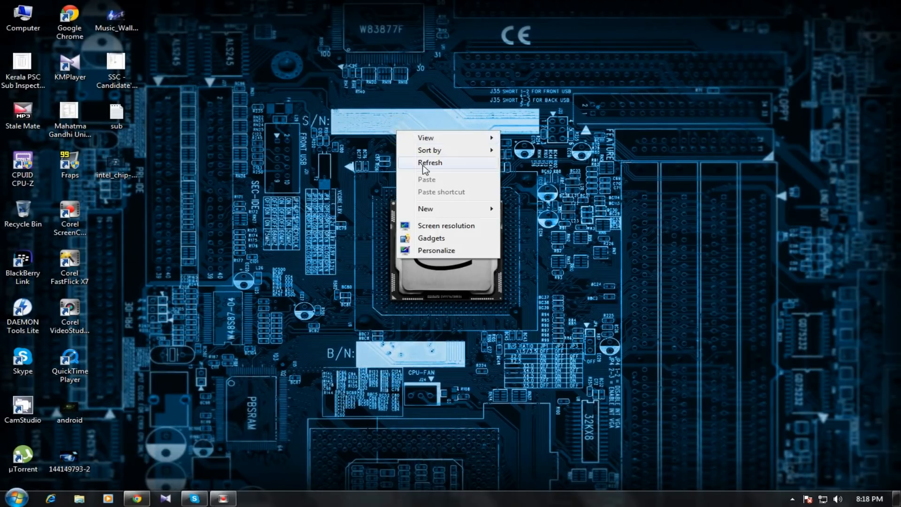
click(431, 163)
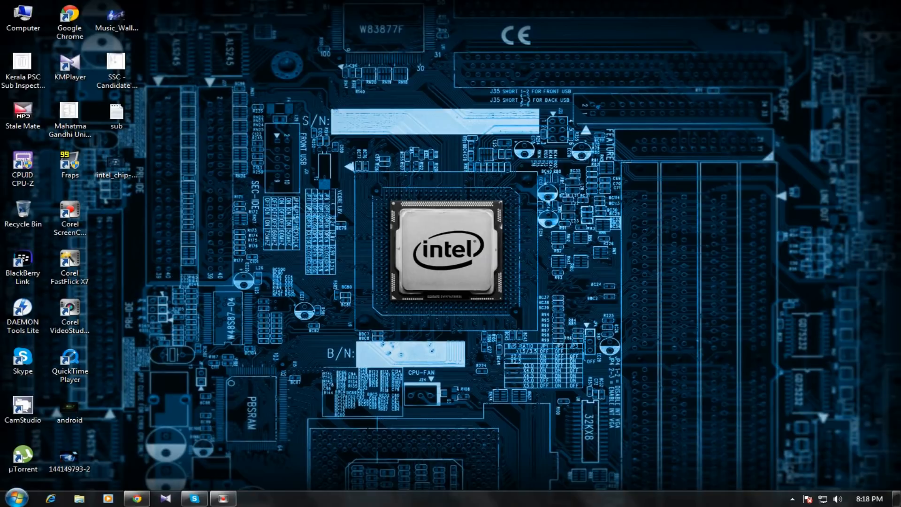
double_click(22, 162)
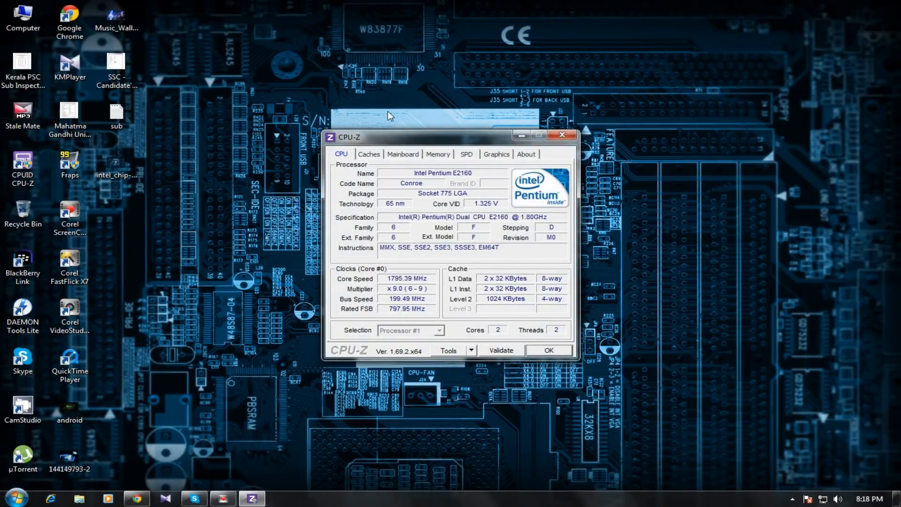
- Review CPU-Z's Mainboard, Graphics and CPU tabs, then bring Chrome back to front
drag(448, 137, 506, 132)
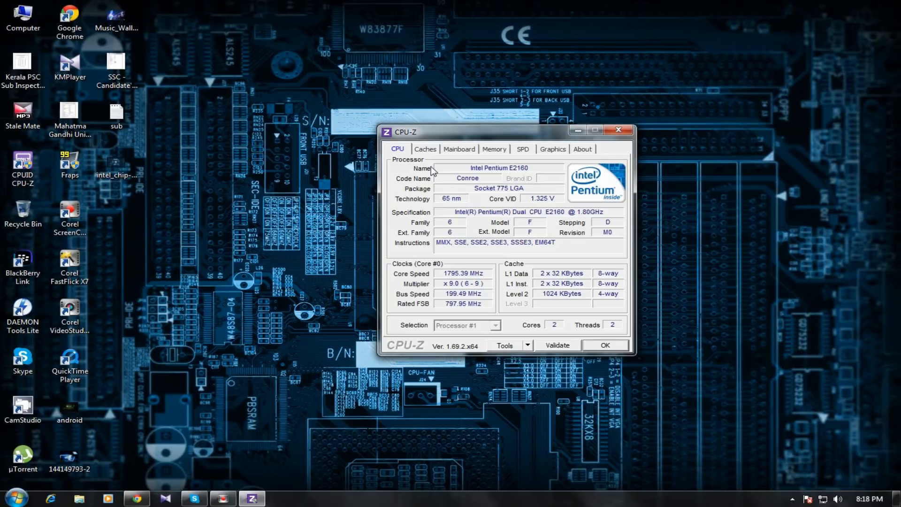
mouse_move(408, 152)
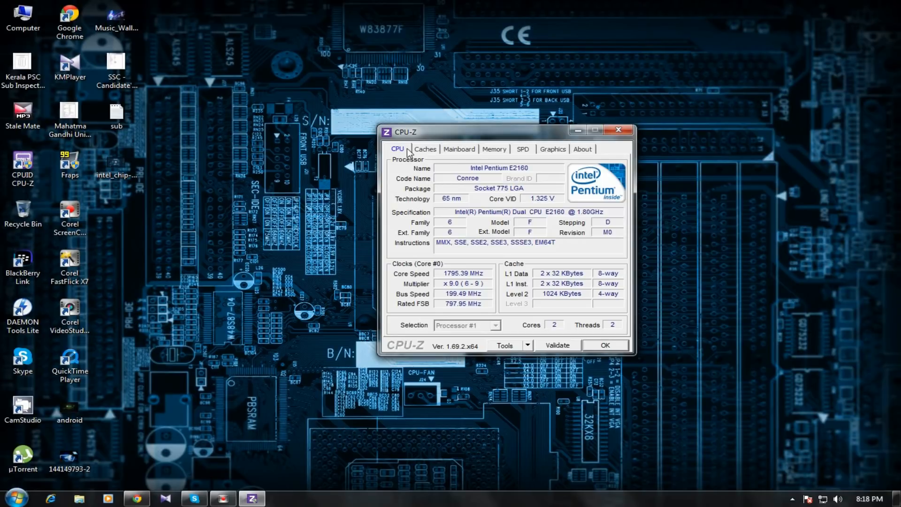
click(459, 148)
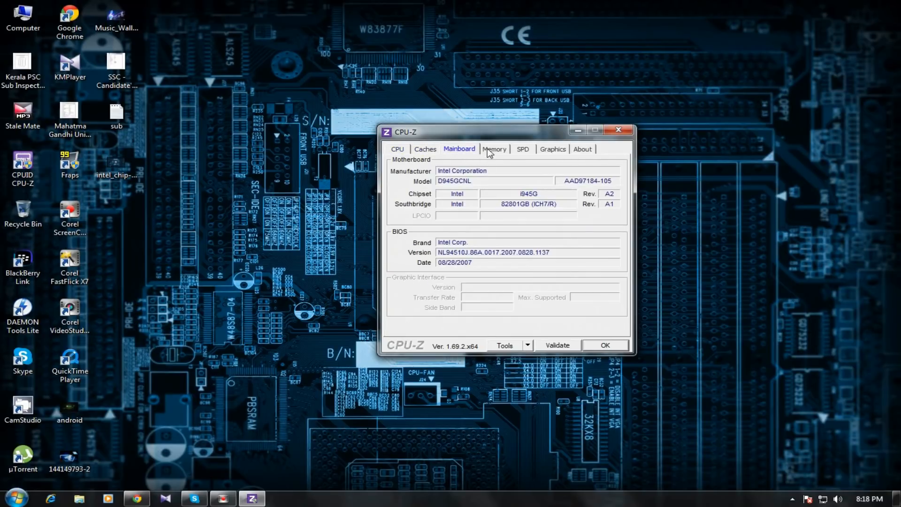
click(553, 149)
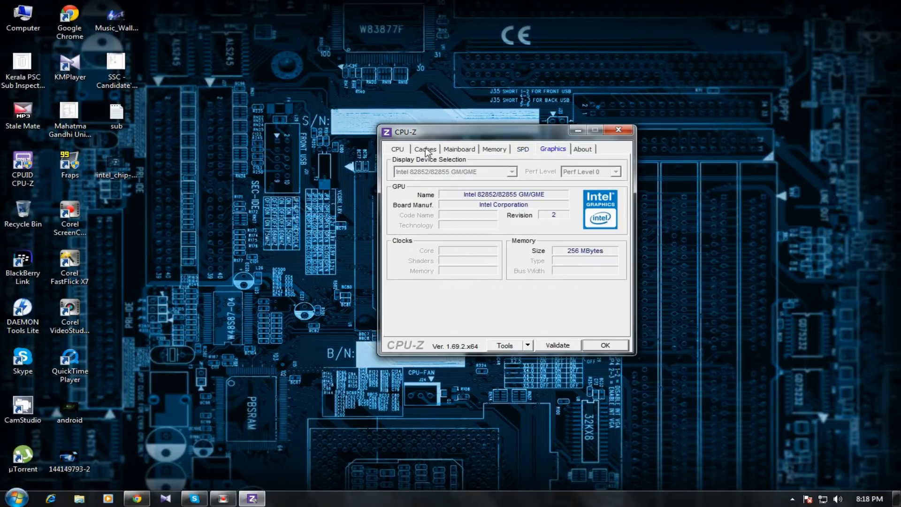
click(398, 148)
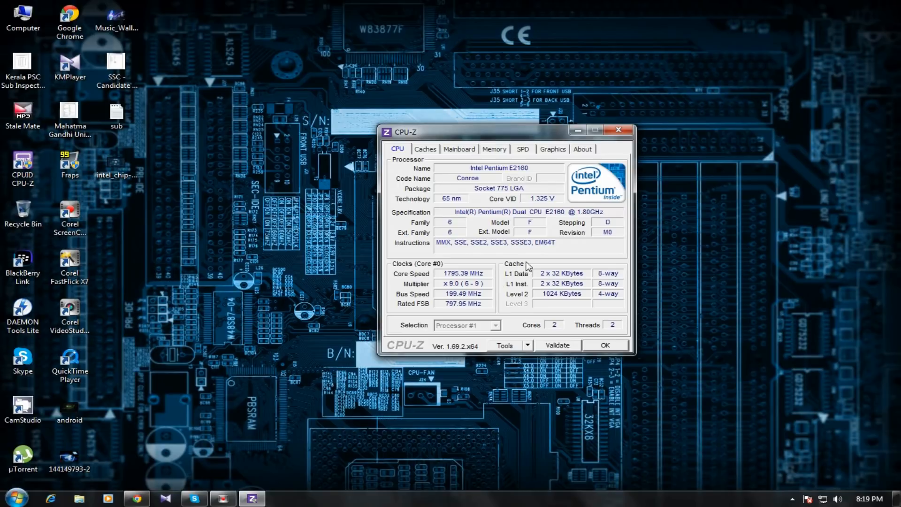
mouse_move(550, 152)
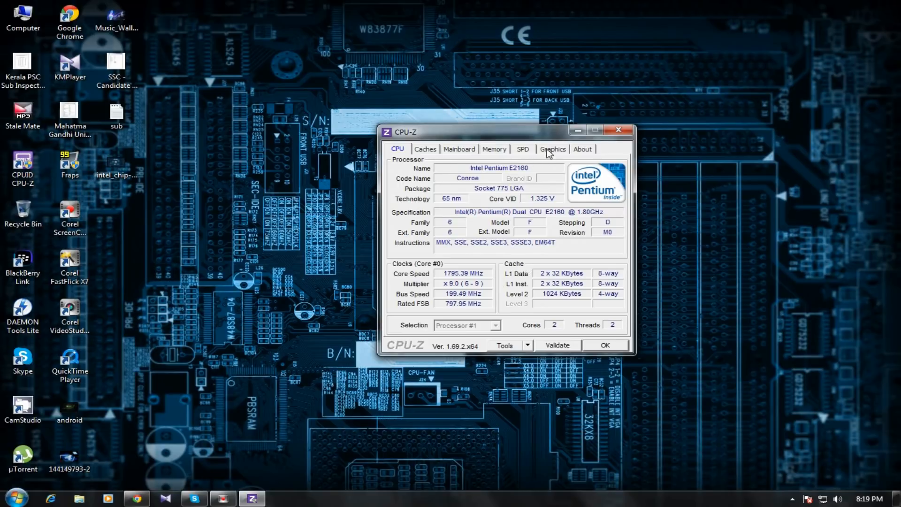
click(553, 149)
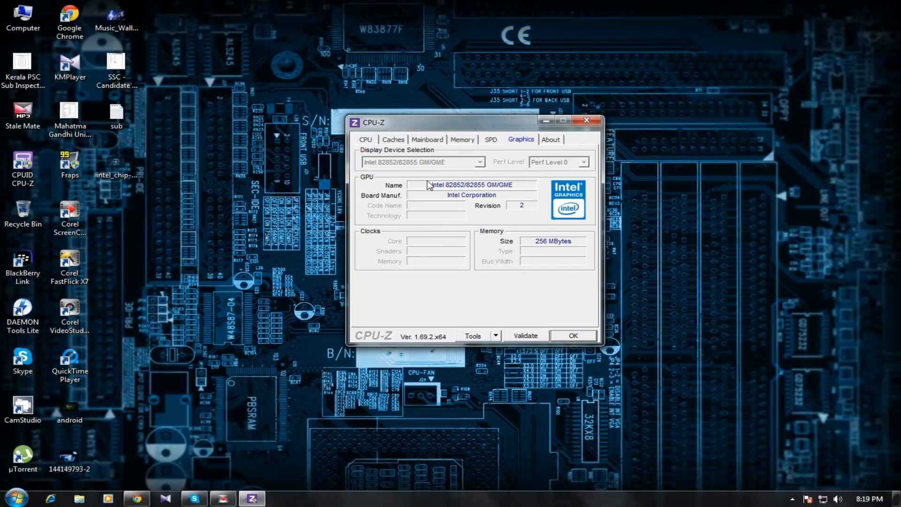
mouse_move(525, 190)
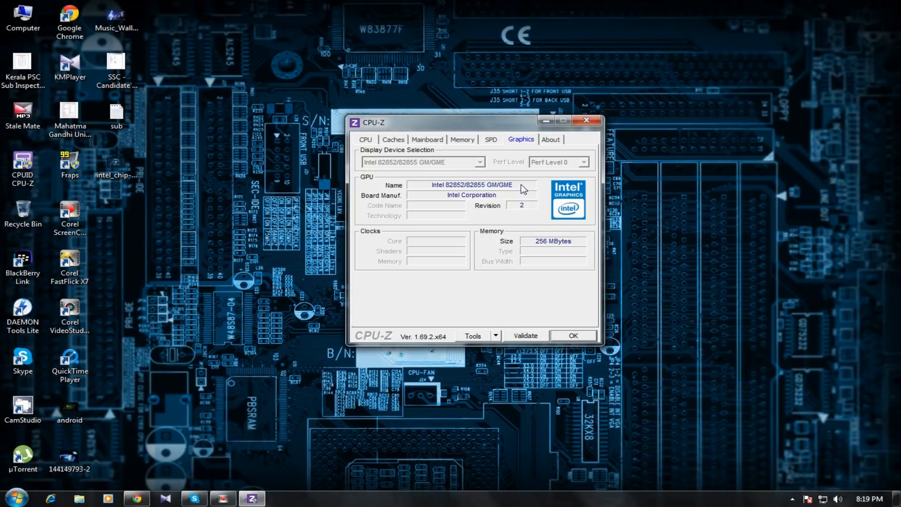
mouse_move(514, 190)
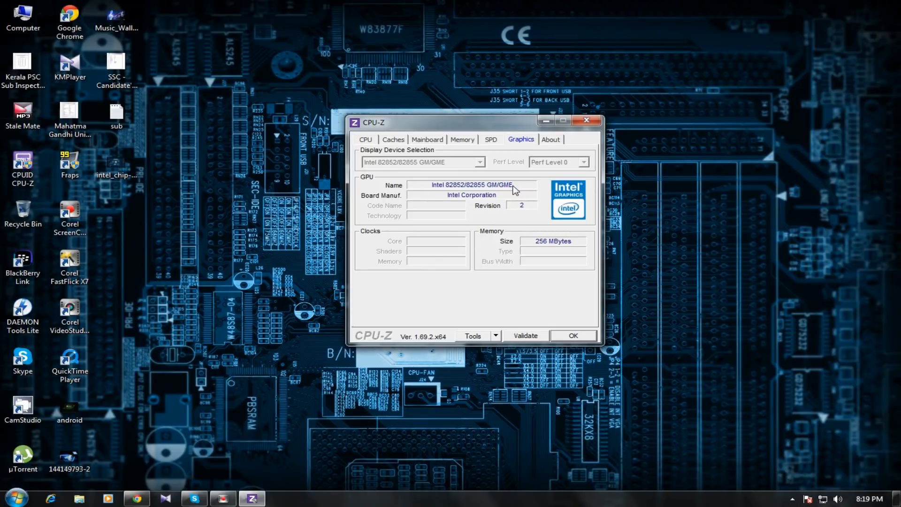
click(586, 121)
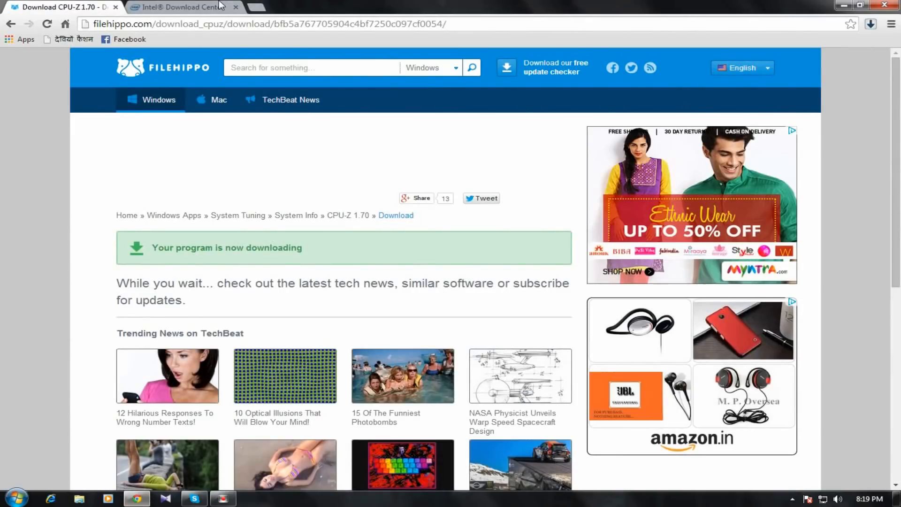
- On Intel Download Center, choose Graphics Drivers as the product family
click(180, 8)
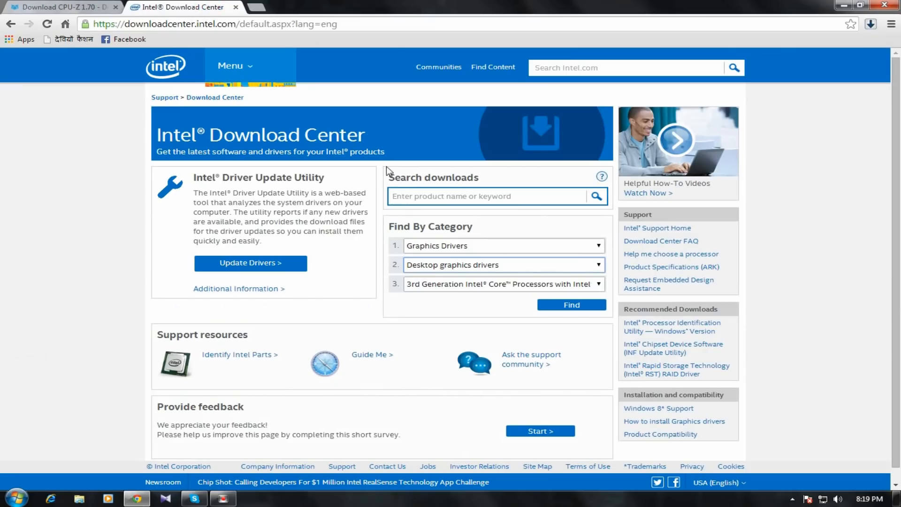
mouse_move(569, 234)
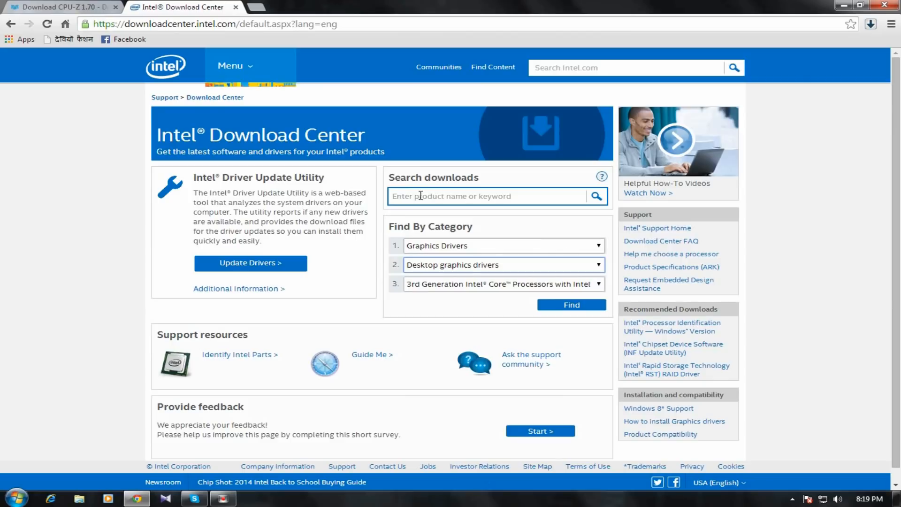
click(471, 196)
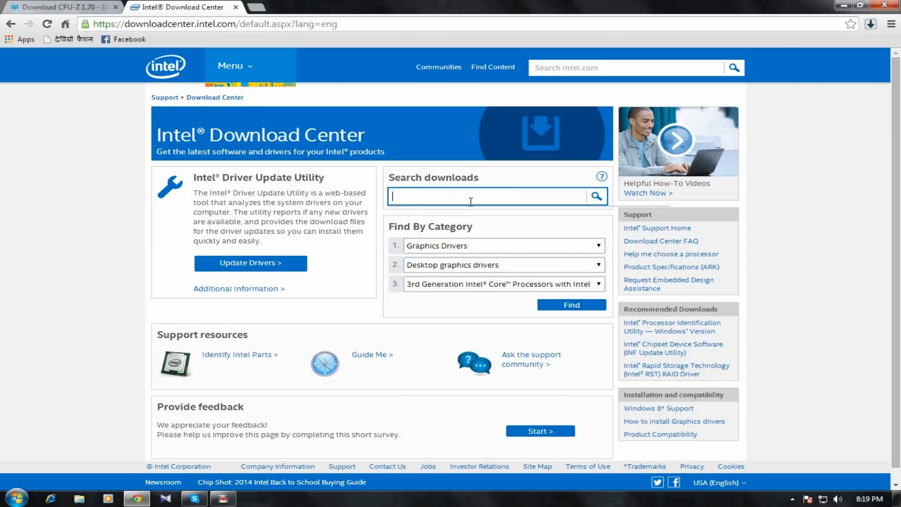
mouse_move(554, 18)
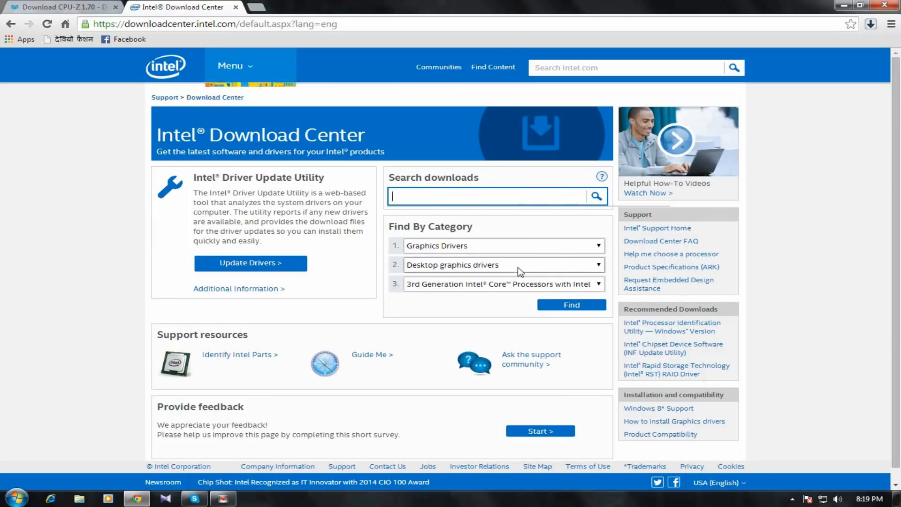
click(503, 245)
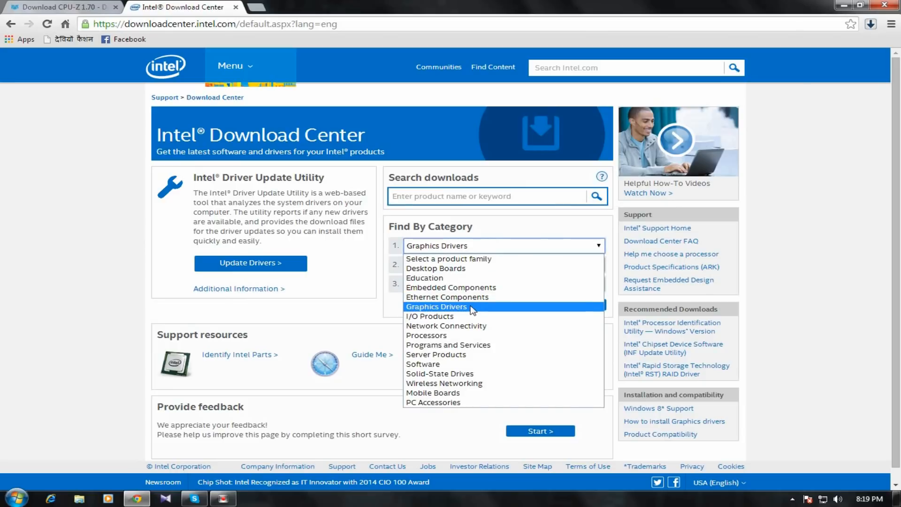
click(436, 306)
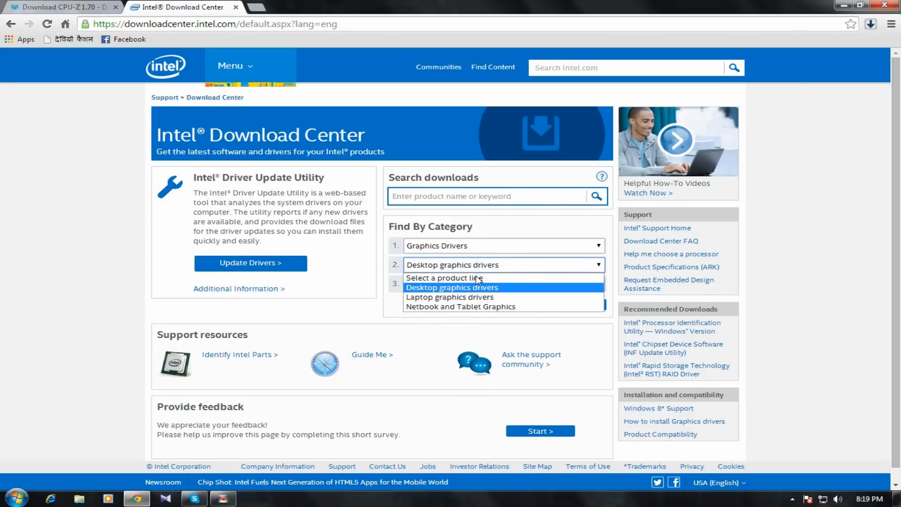
mouse_move(484, 304)
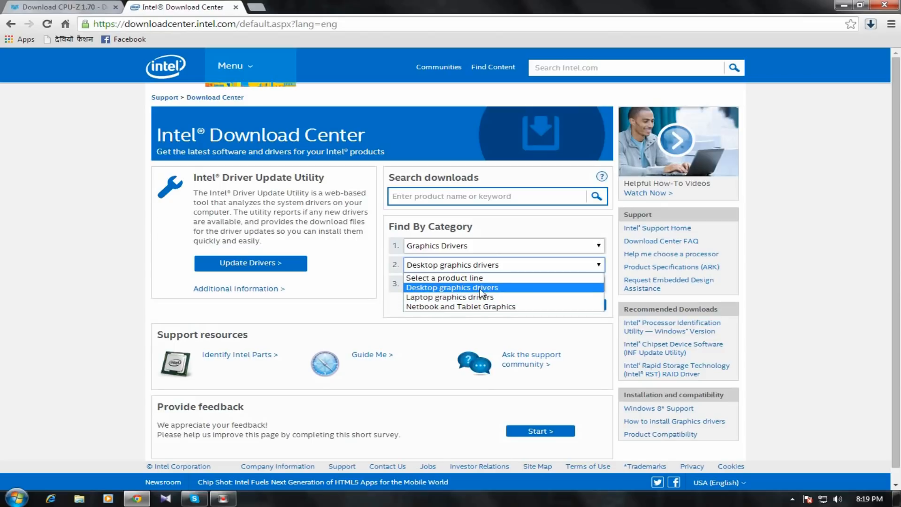
- Choose Desktop graphics drivers and 3rd Generation Core with HD Graphics 4000, then search
click(452, 287)
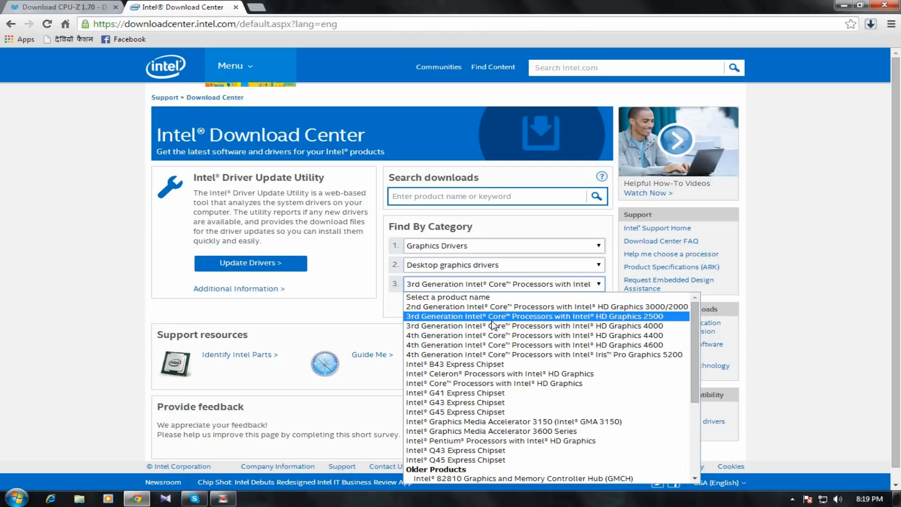
scroll(down, 3)
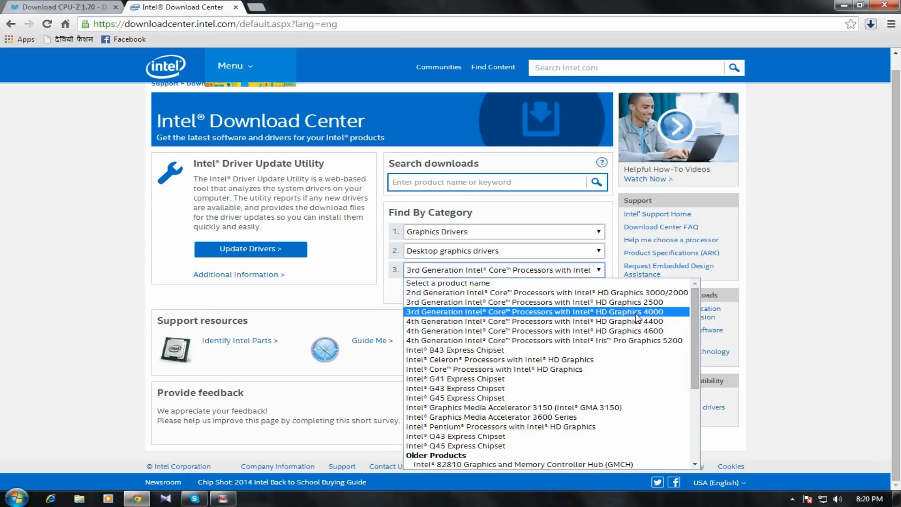
click(540, 311)
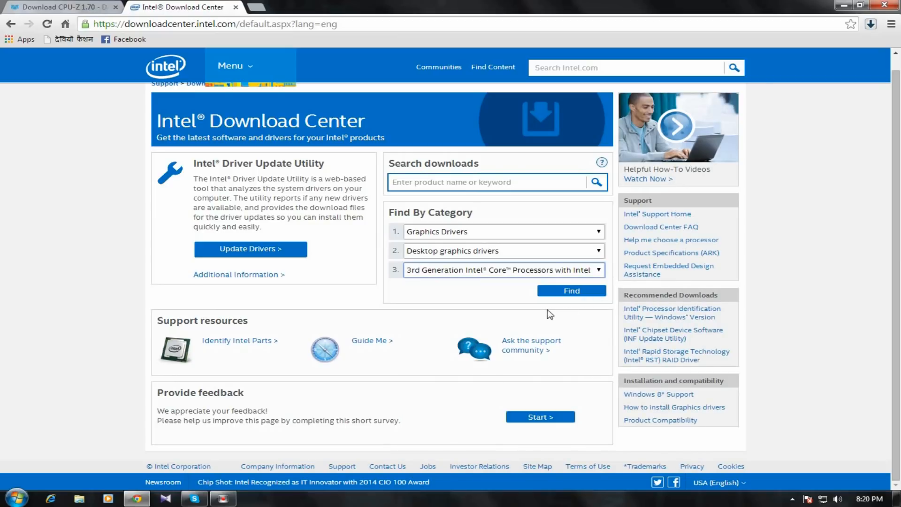
click(571, 291)
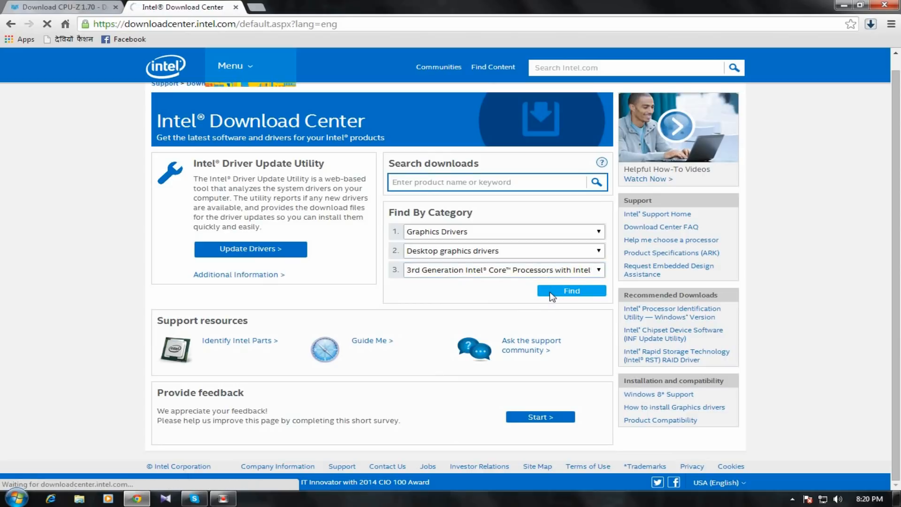
- Run Find and filter the results to Drivers for Windows 7 (64-bit)
click(572, 291)
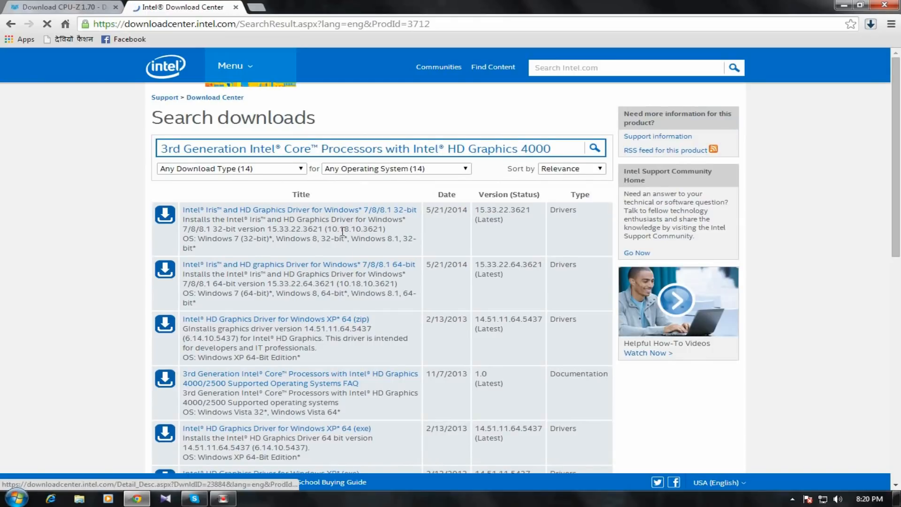
scroll(down, 3)
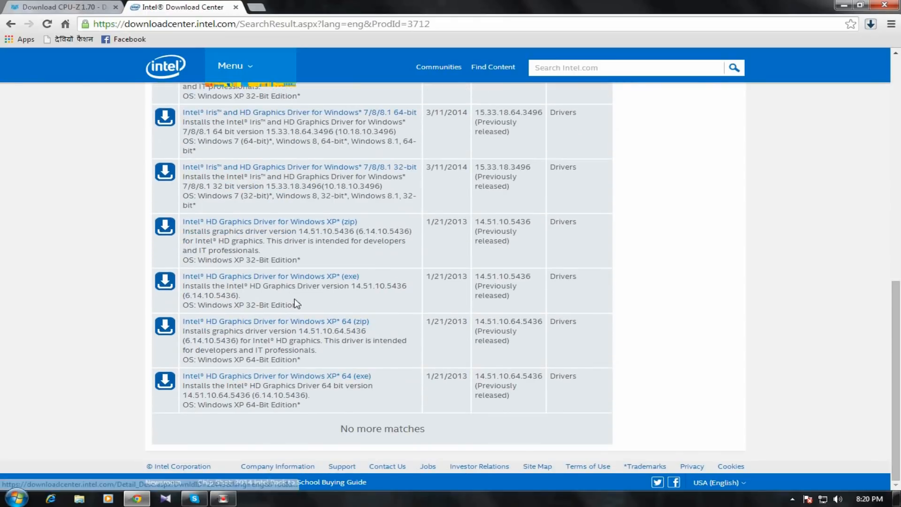
scroll(up, 3)
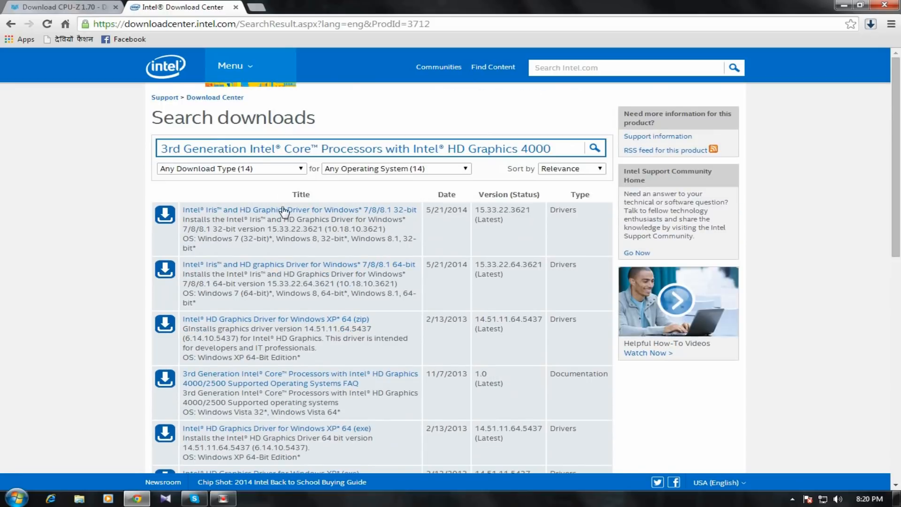
click(230, 168)
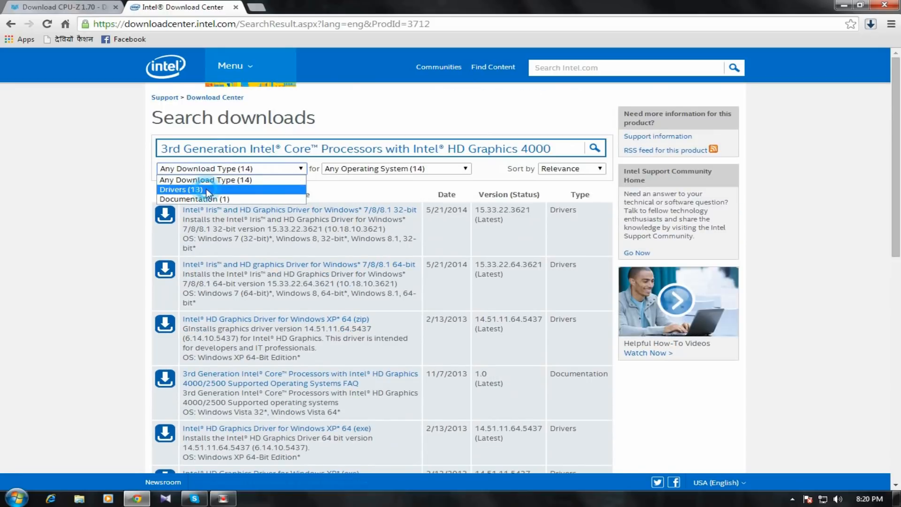
click(179, 190)
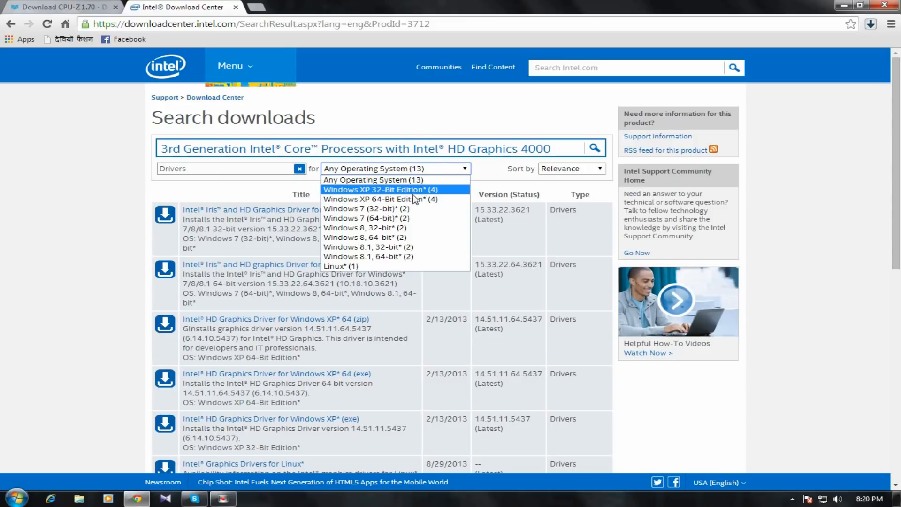
mouse_move(383, 237)
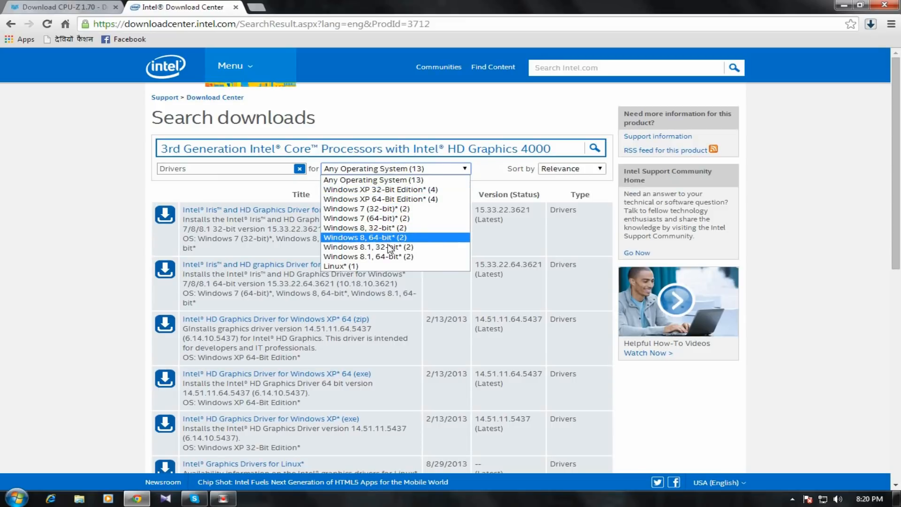
mouse_move(384, 218)
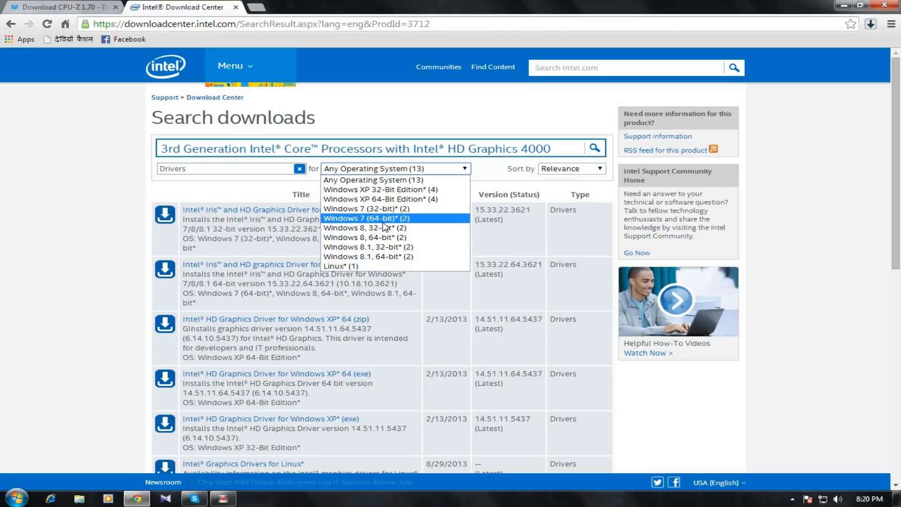
mouse_move(375, 209)
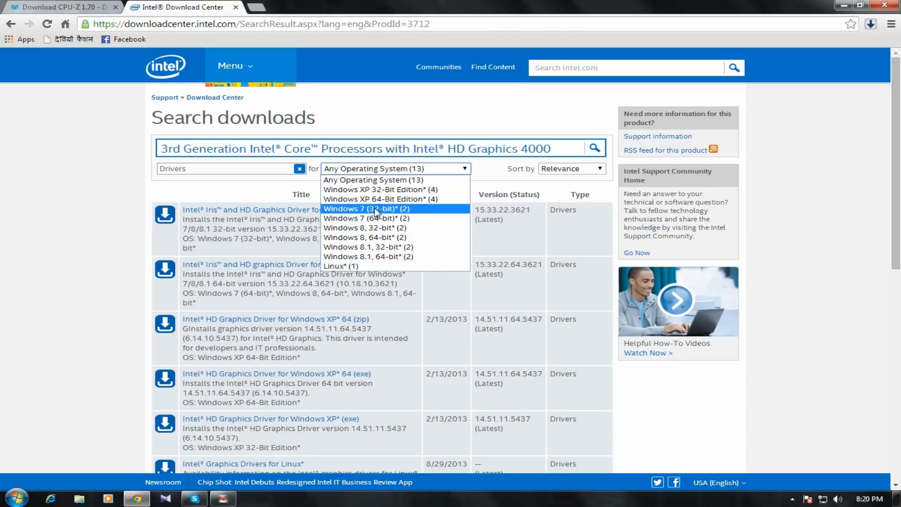
mouse_move(372, 228)
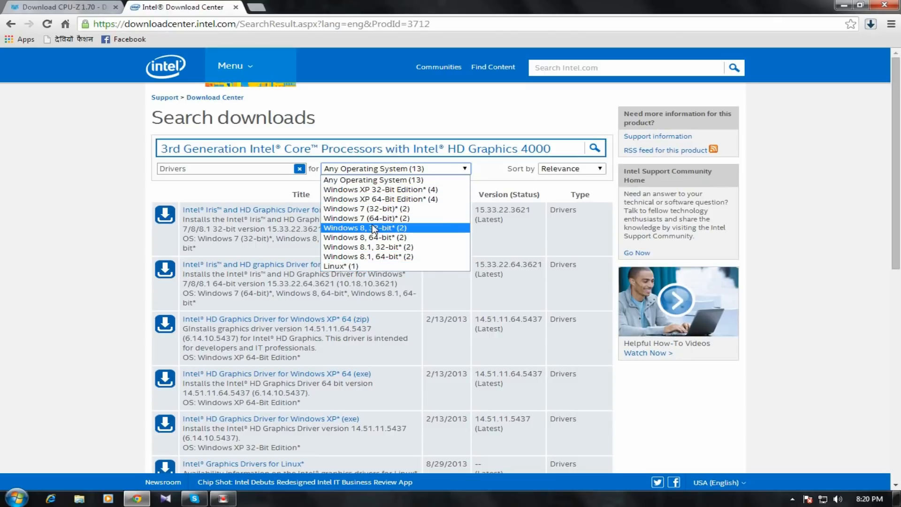
mouse_move(359, 242)
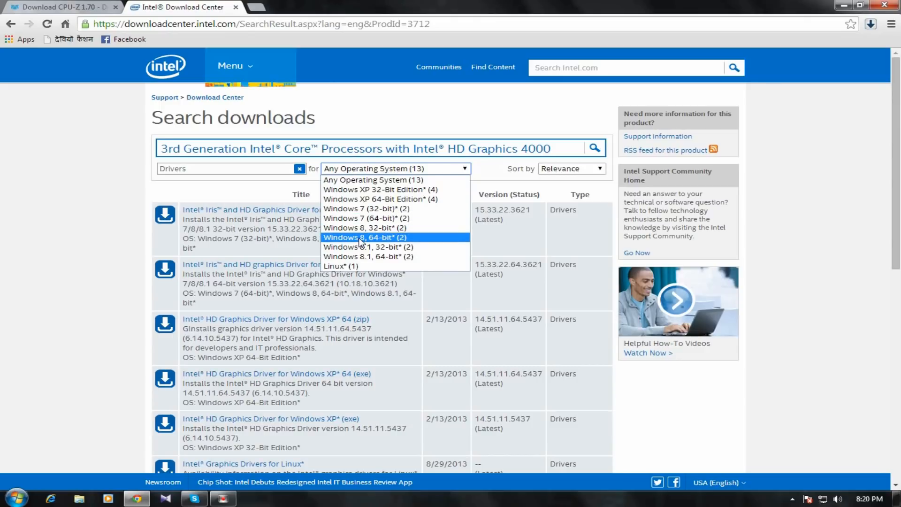
mouse_move(370, 228)
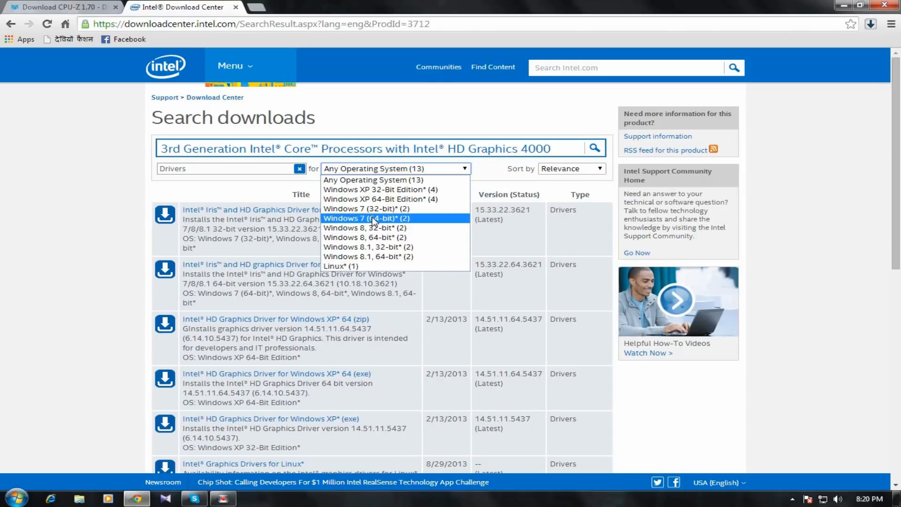
mouse_move(373, 209)
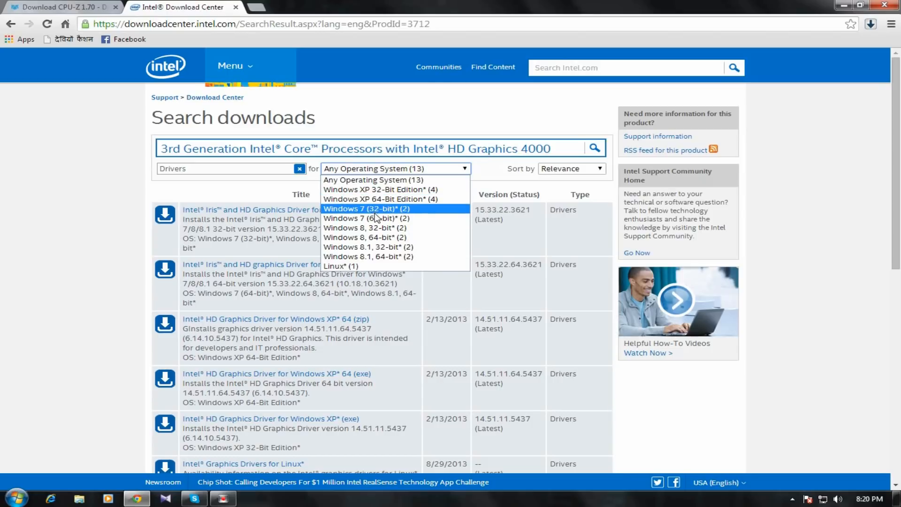
mouse_move(374, 220)
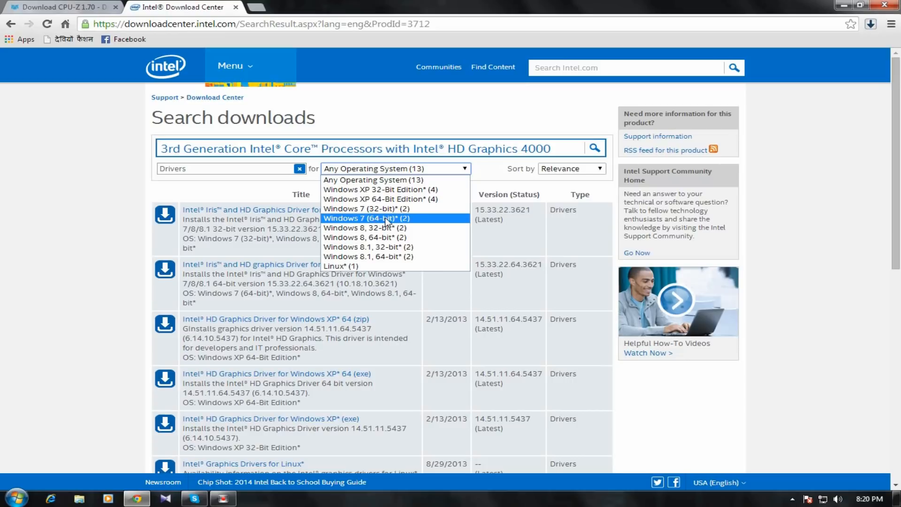
click(366, 218)
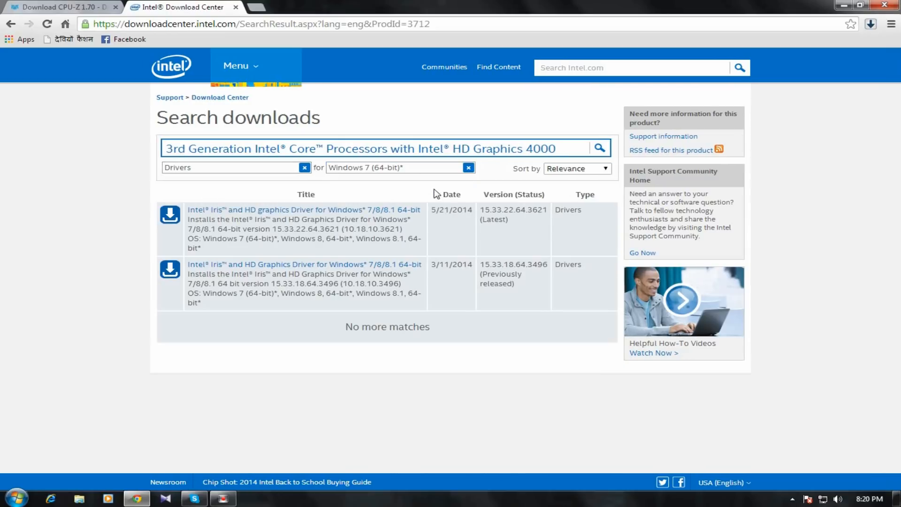
mouse_move(454, 232)
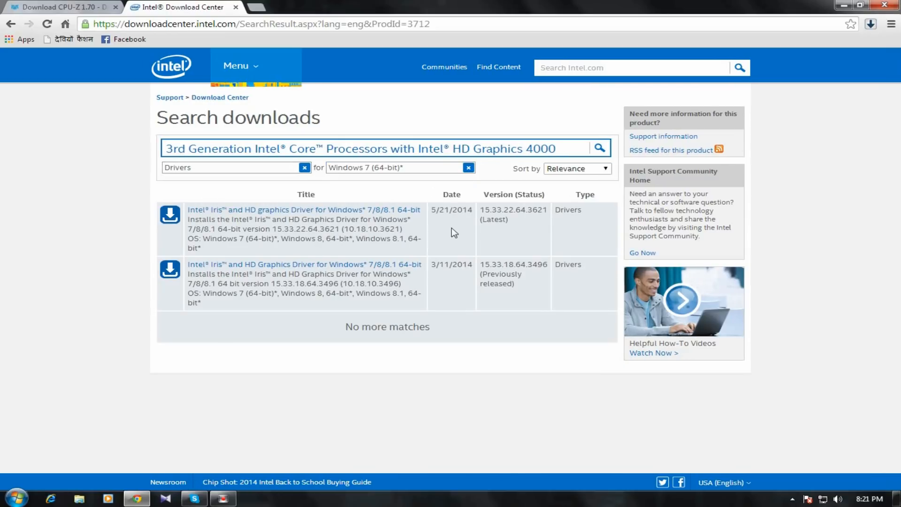
mouse_move(461, 224)
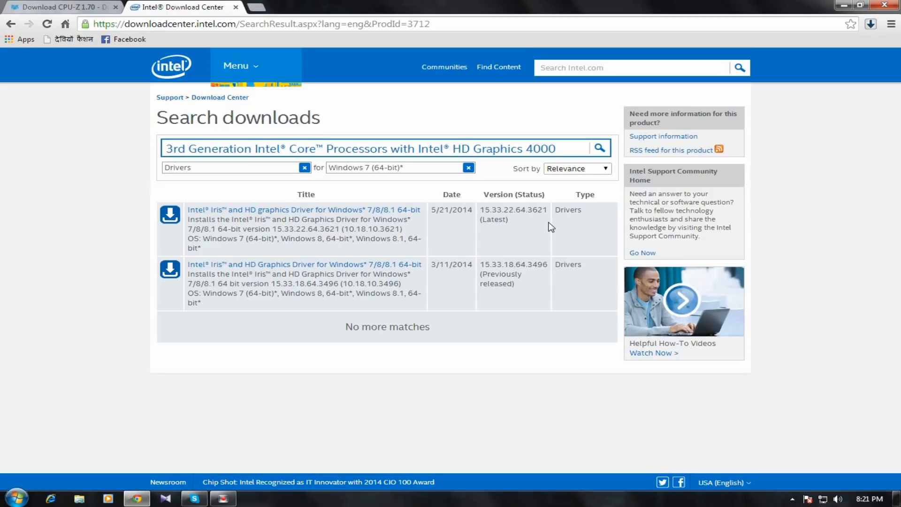
mouse_move(215, 223)
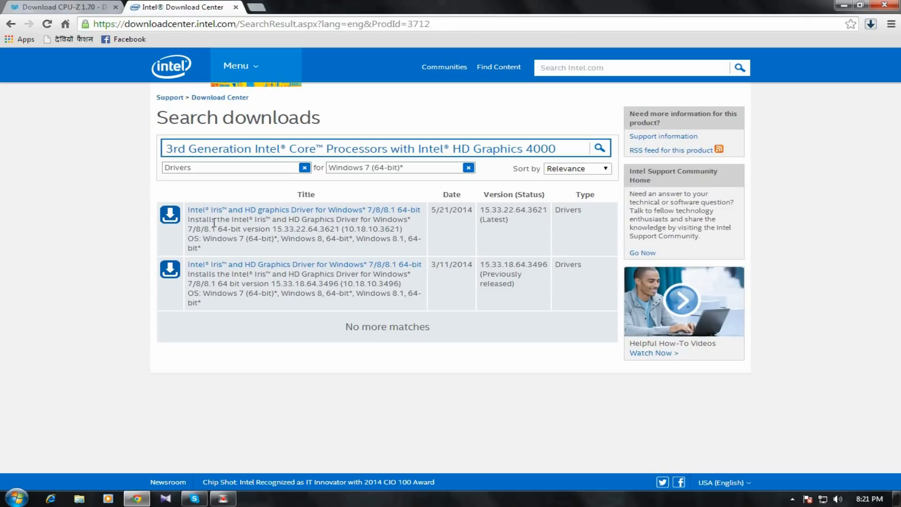
mouse_move(170, 221)
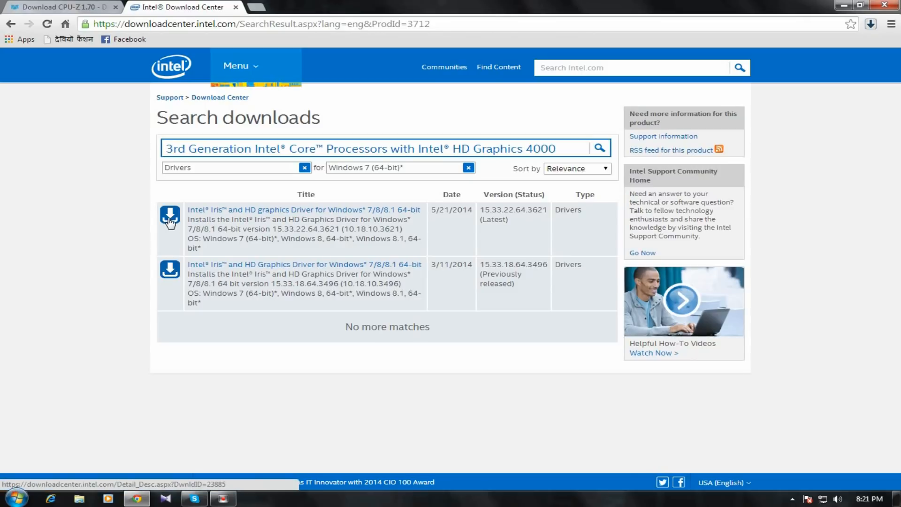
- Open the download page for driver 15.33.22.64.3621 (Latest) and its exe installer
click(169, 217)
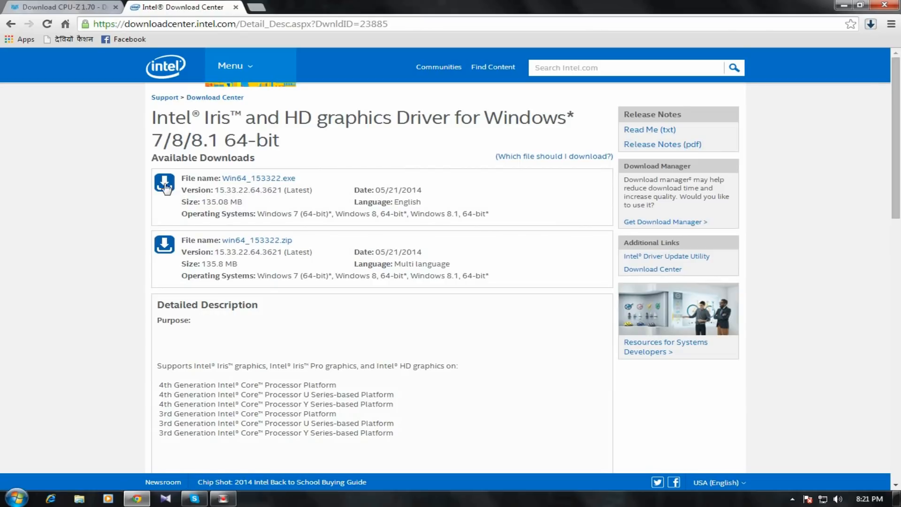
click(165, 185)
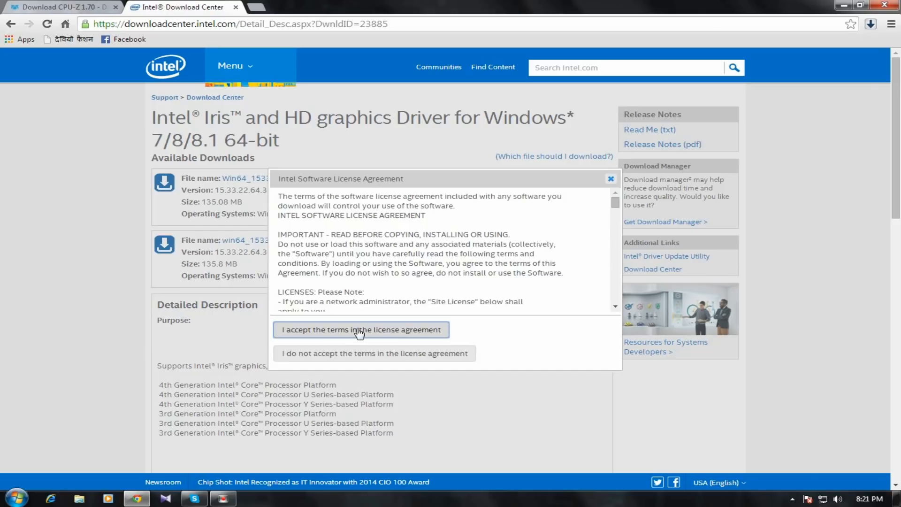
- Accept the license for Win64_153322.exe, check the downloads, and close the popup window
click(361, 330)
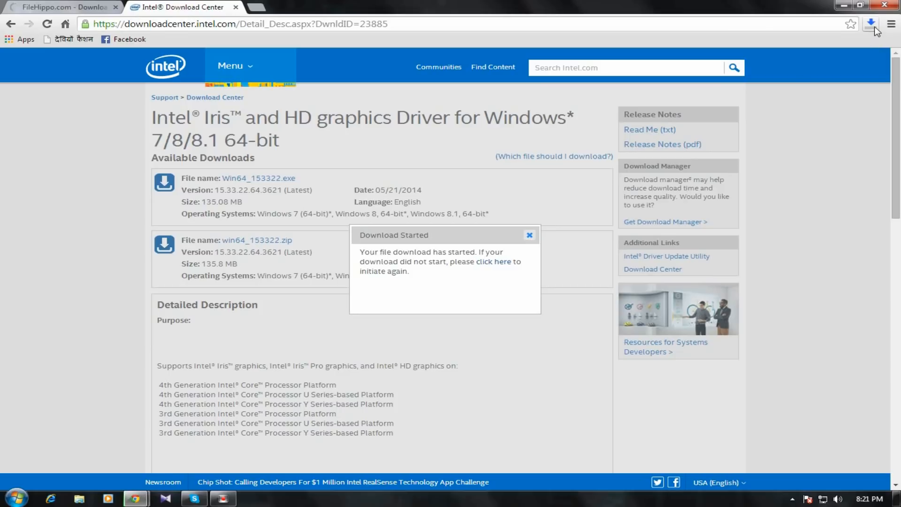
click(871, 24)
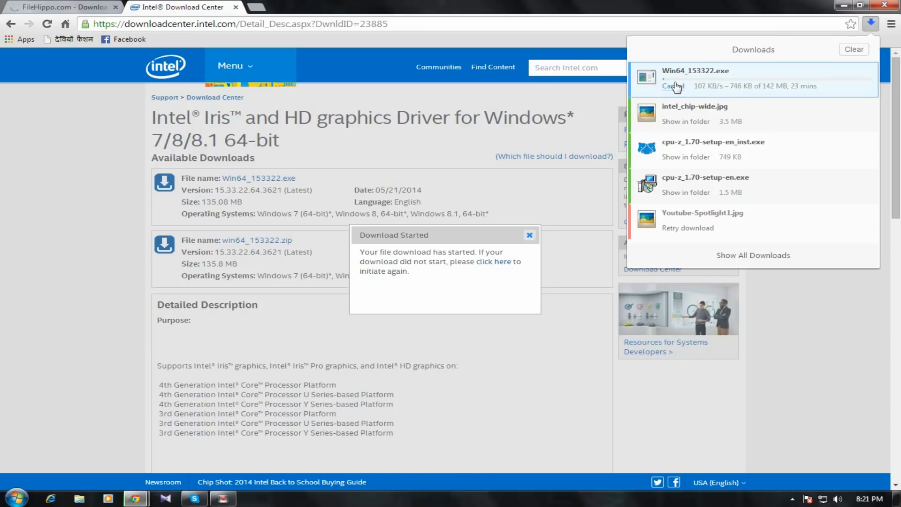
mouse_move(780, 89)
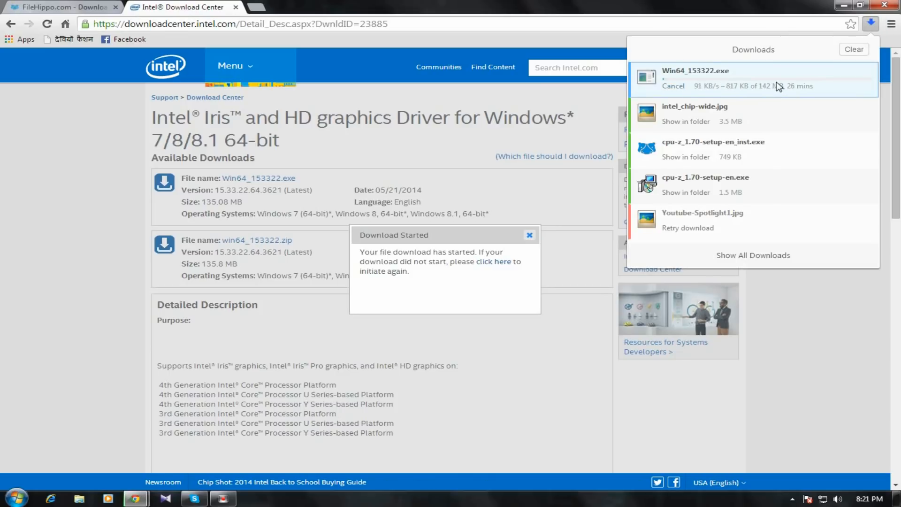
mouse_move(856, 85)
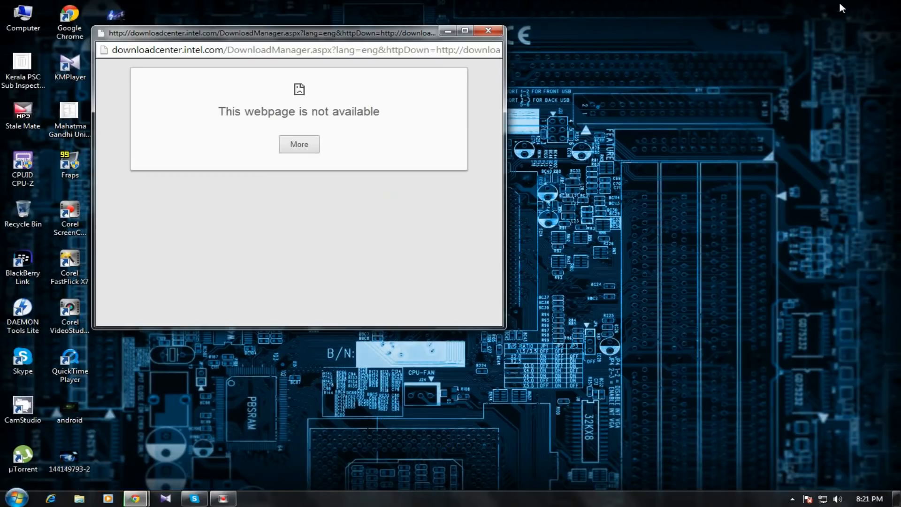
click(488, 29)
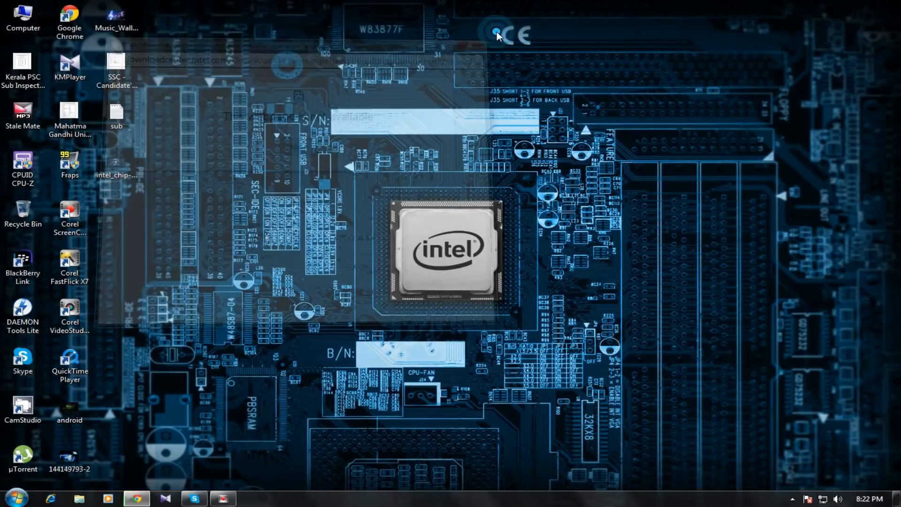